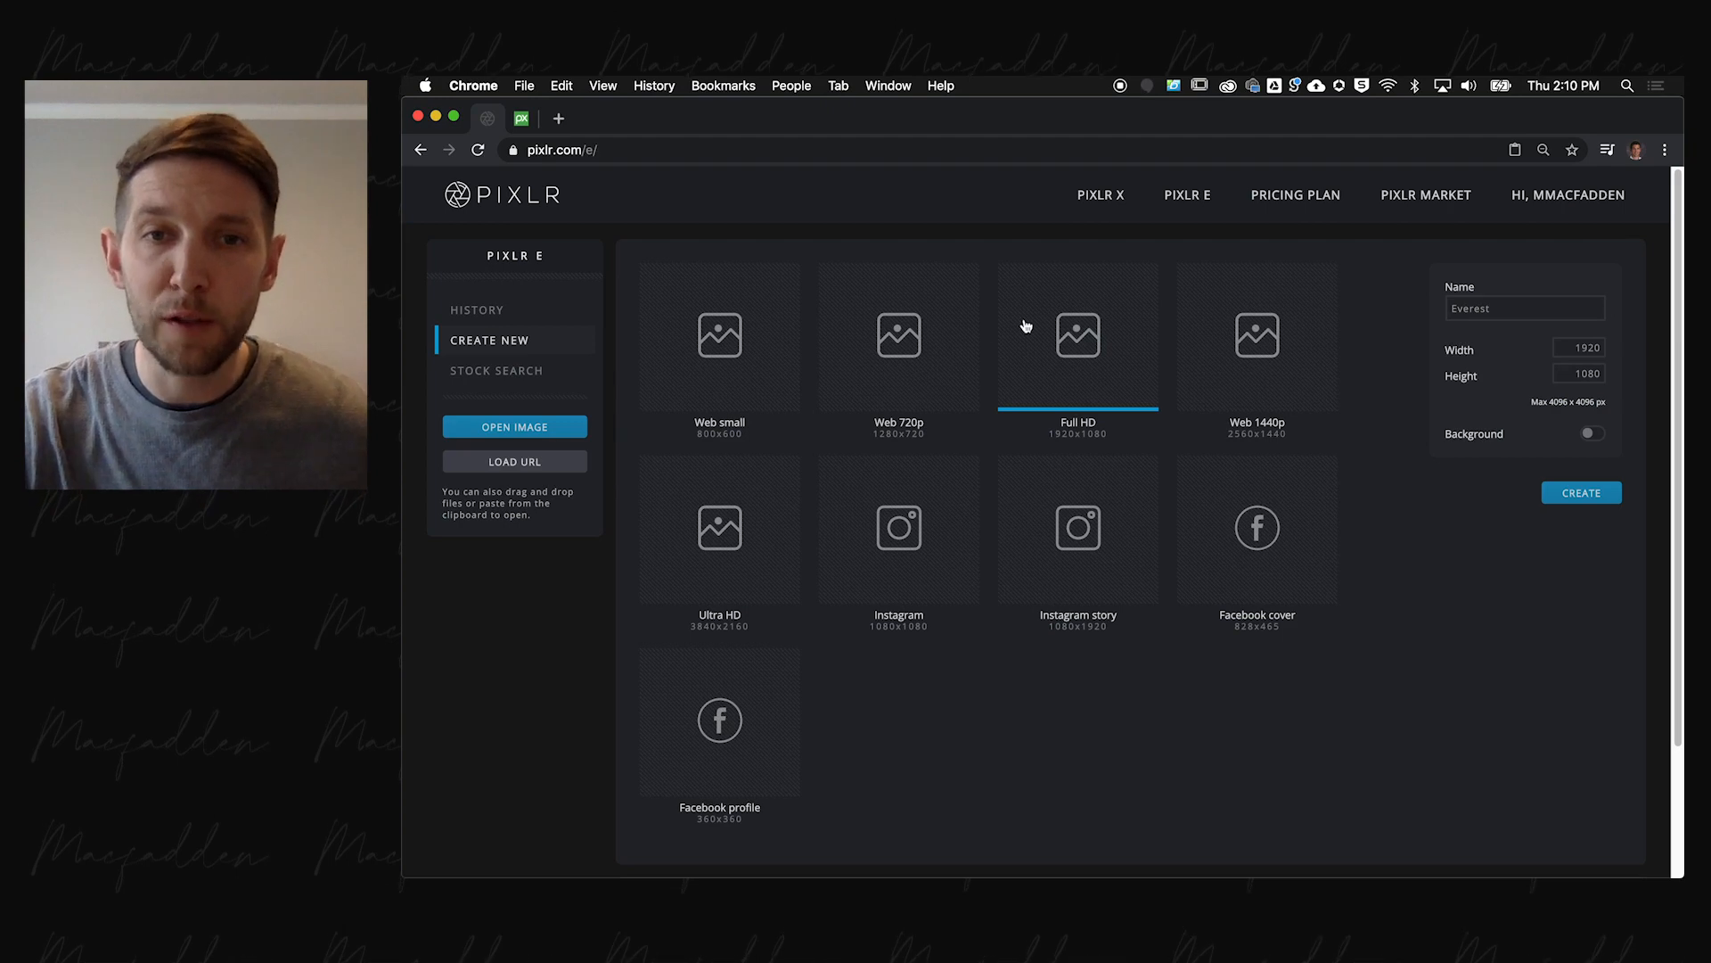
- Create a new Full HD 1920×1080 document named Everest with a black canvas
left_click(1524, 309)
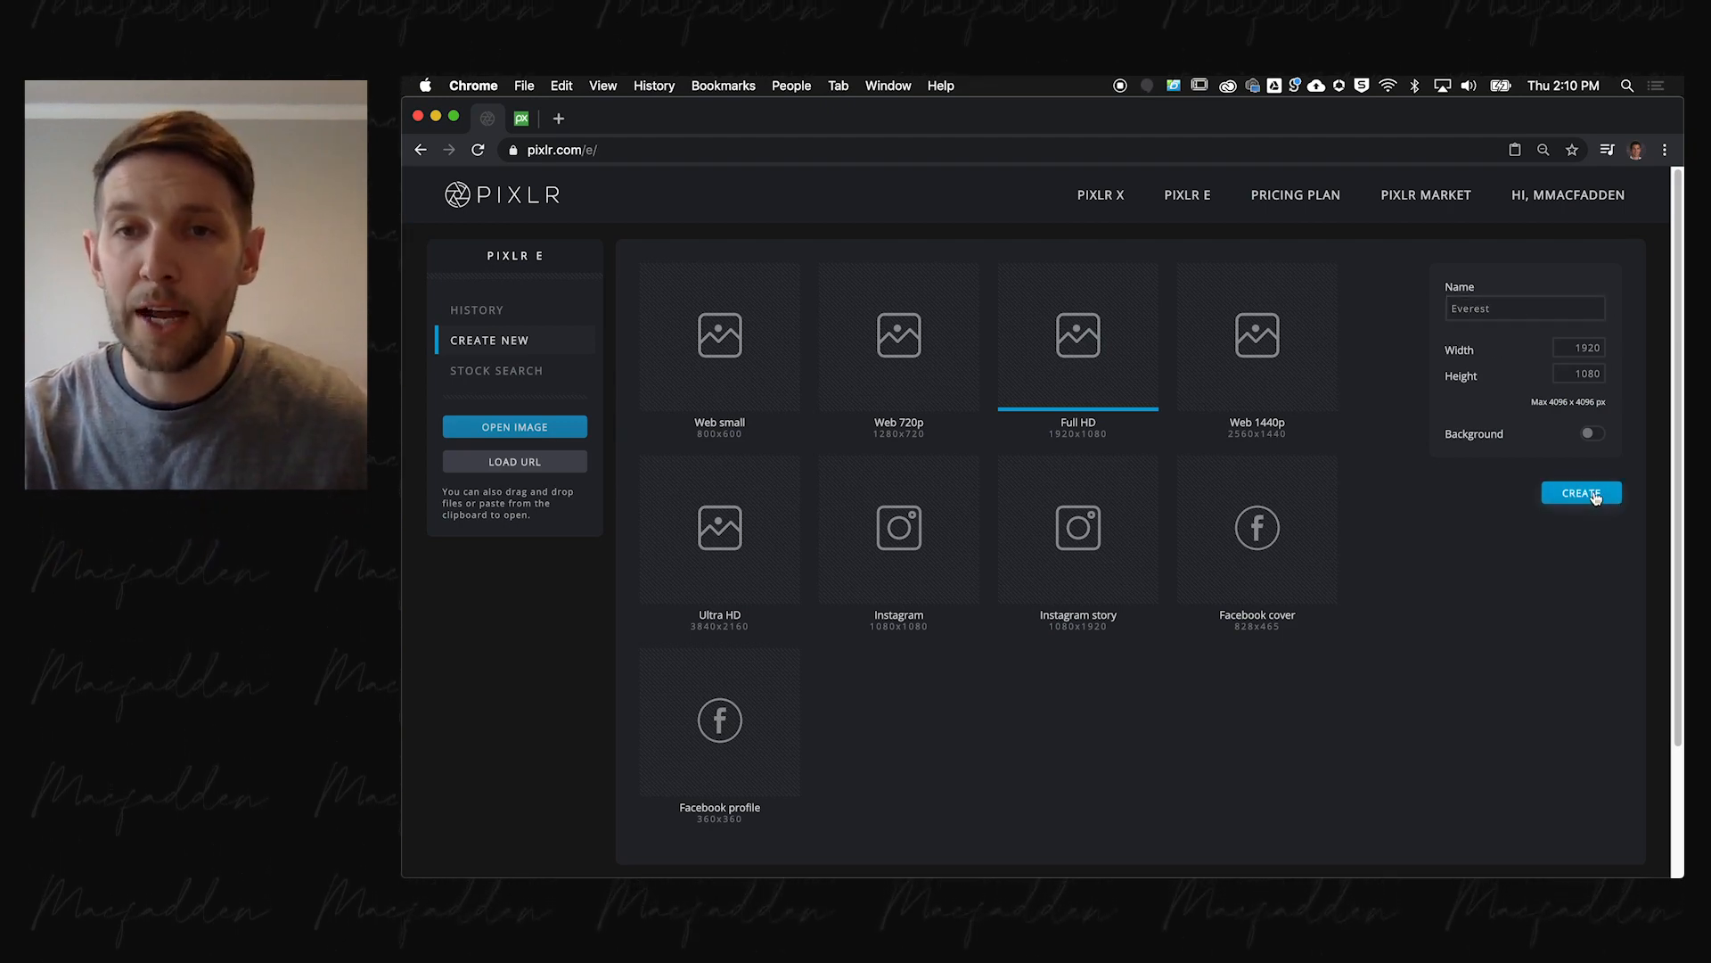
left_click(1581, 492)
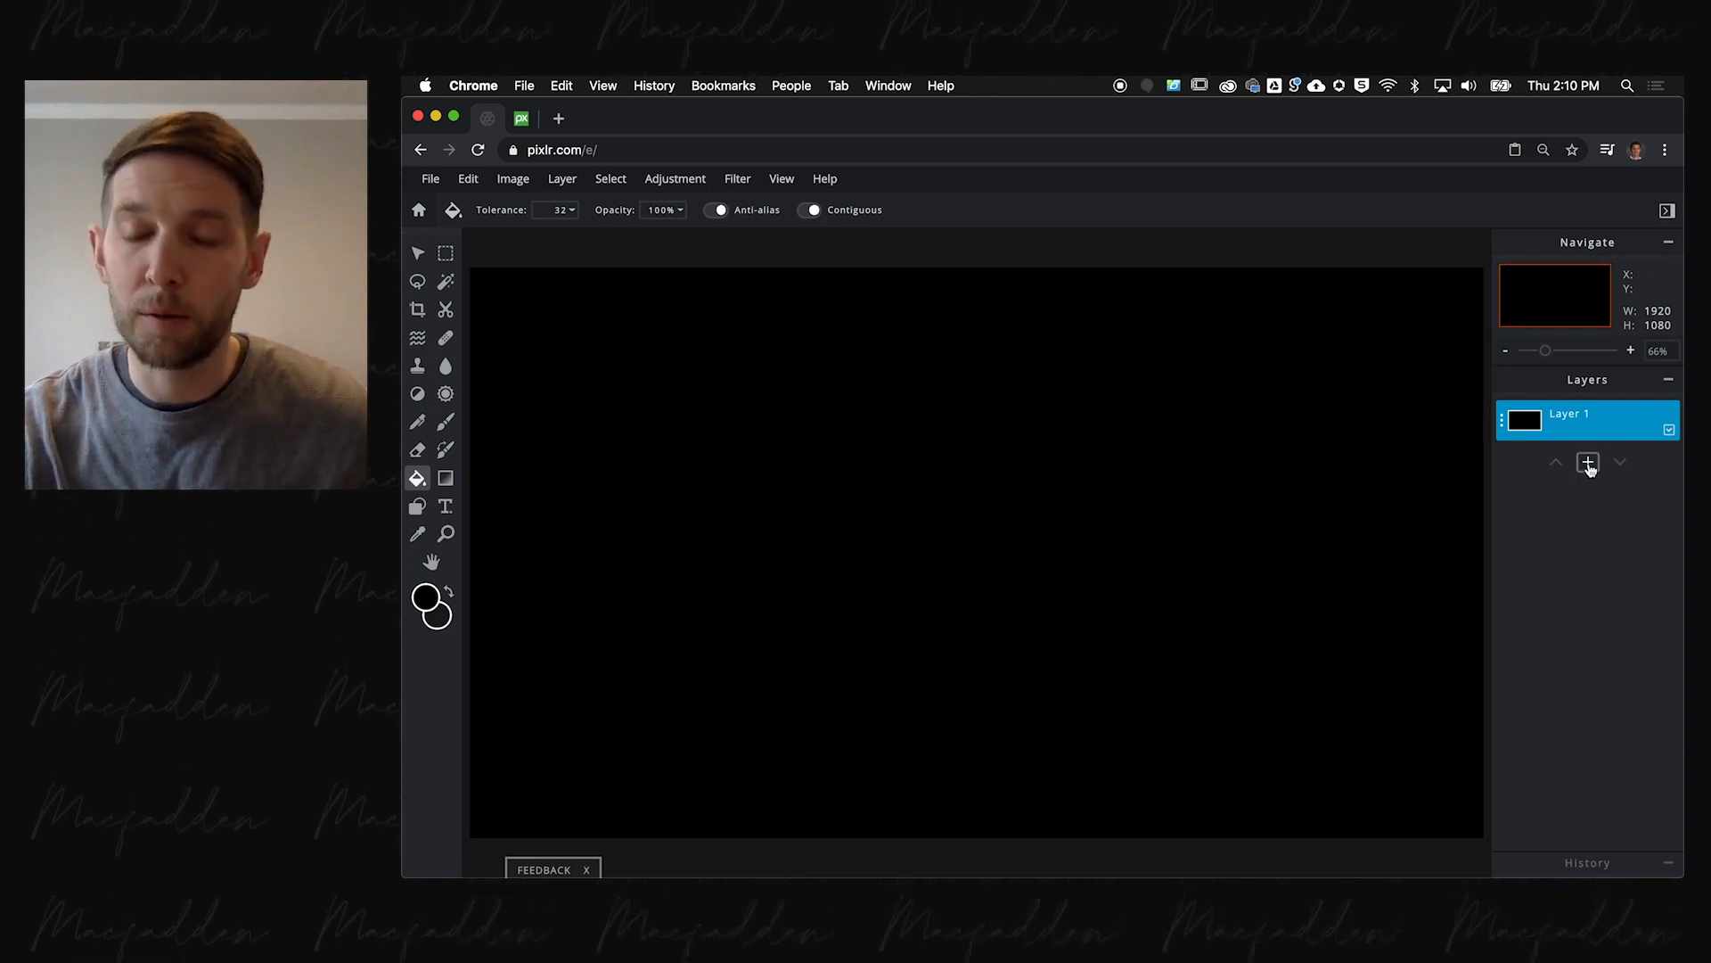
- Add a text layer and enter EVEREST in large white Arial letters
left_click(1588, 462)
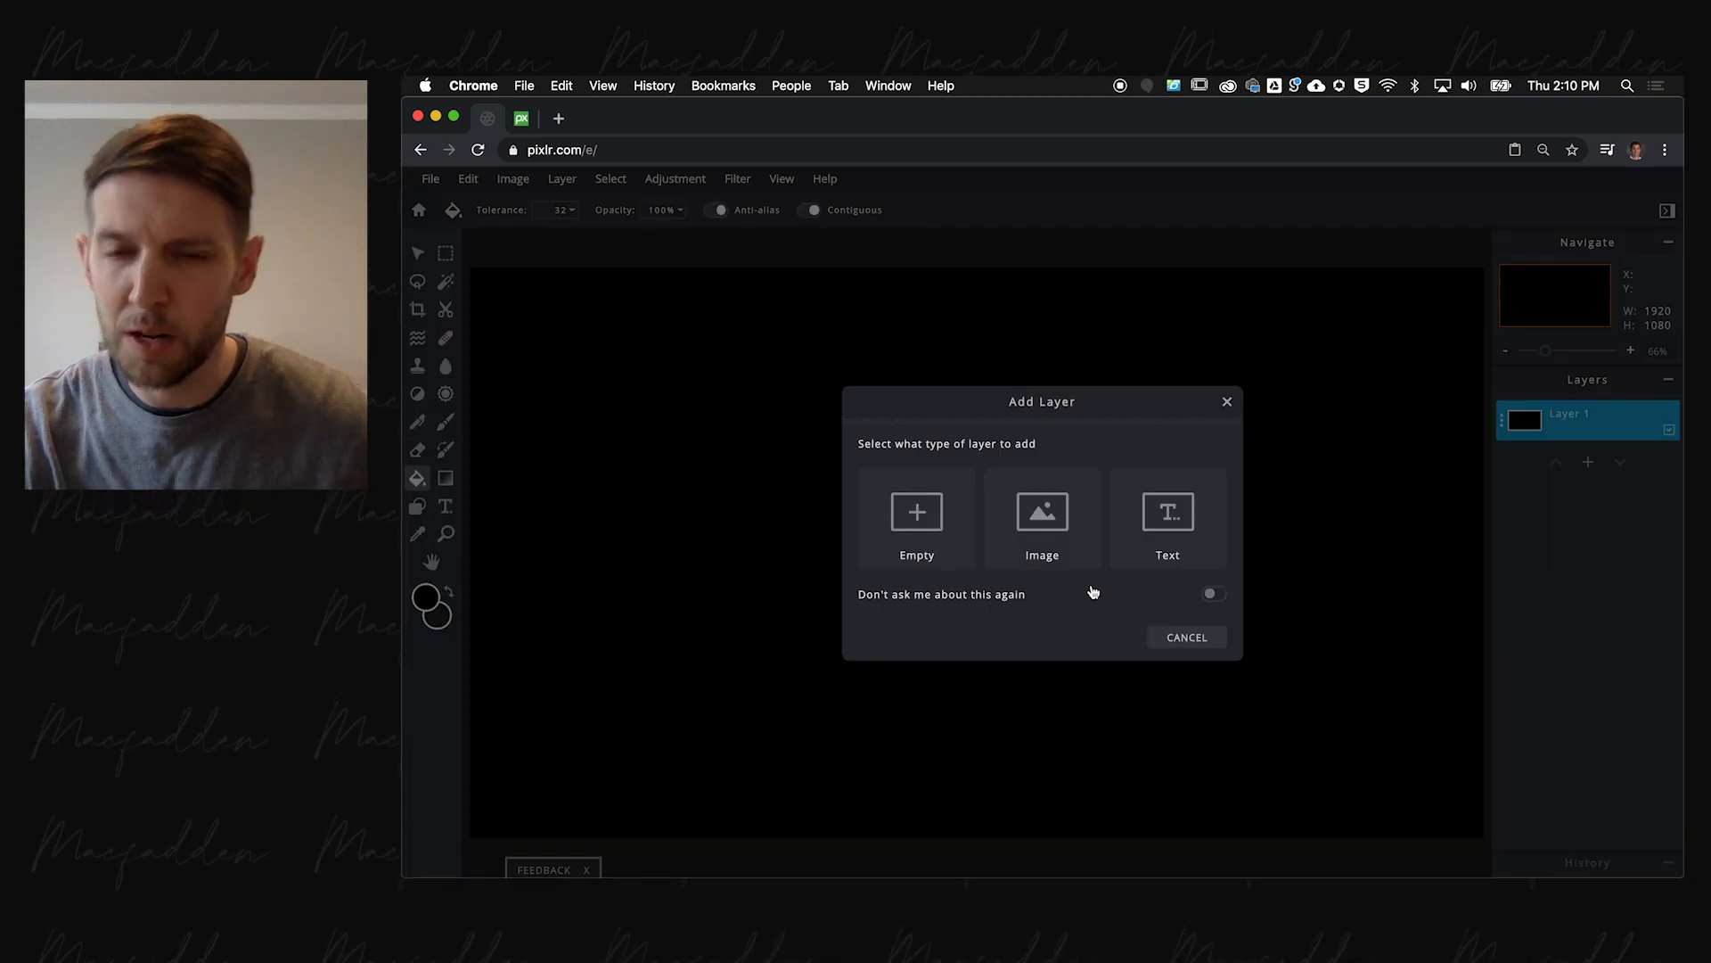
mouse_move(1168, 513)
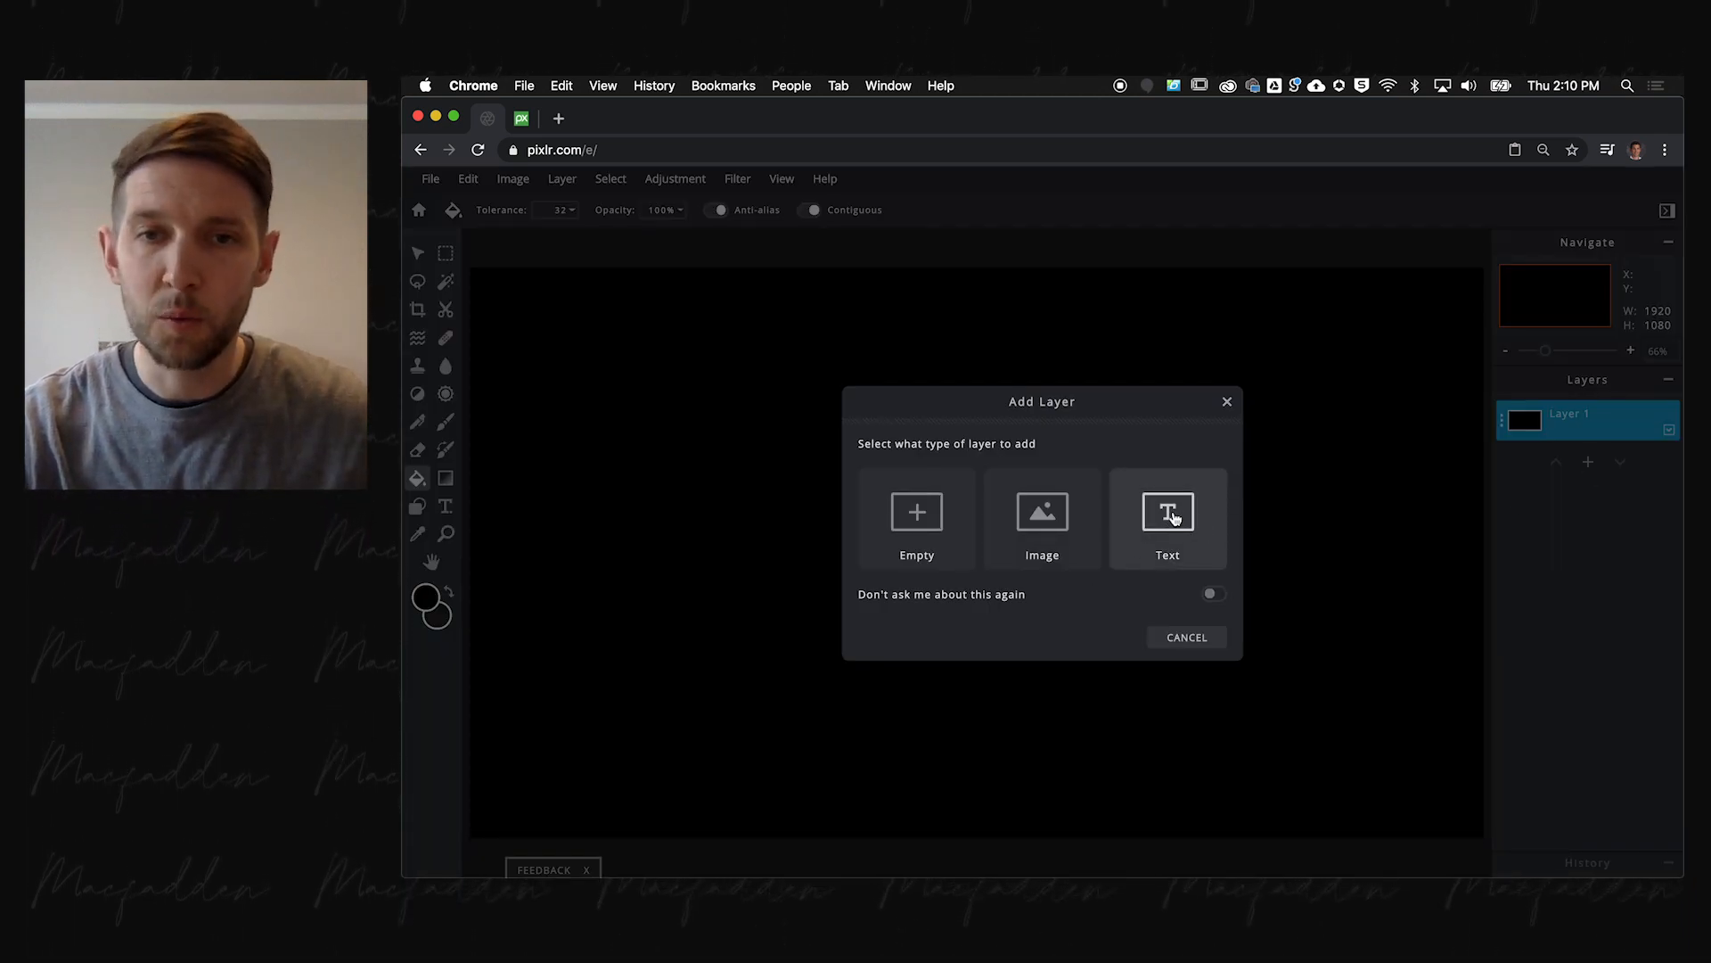
left_click(1166, 511)
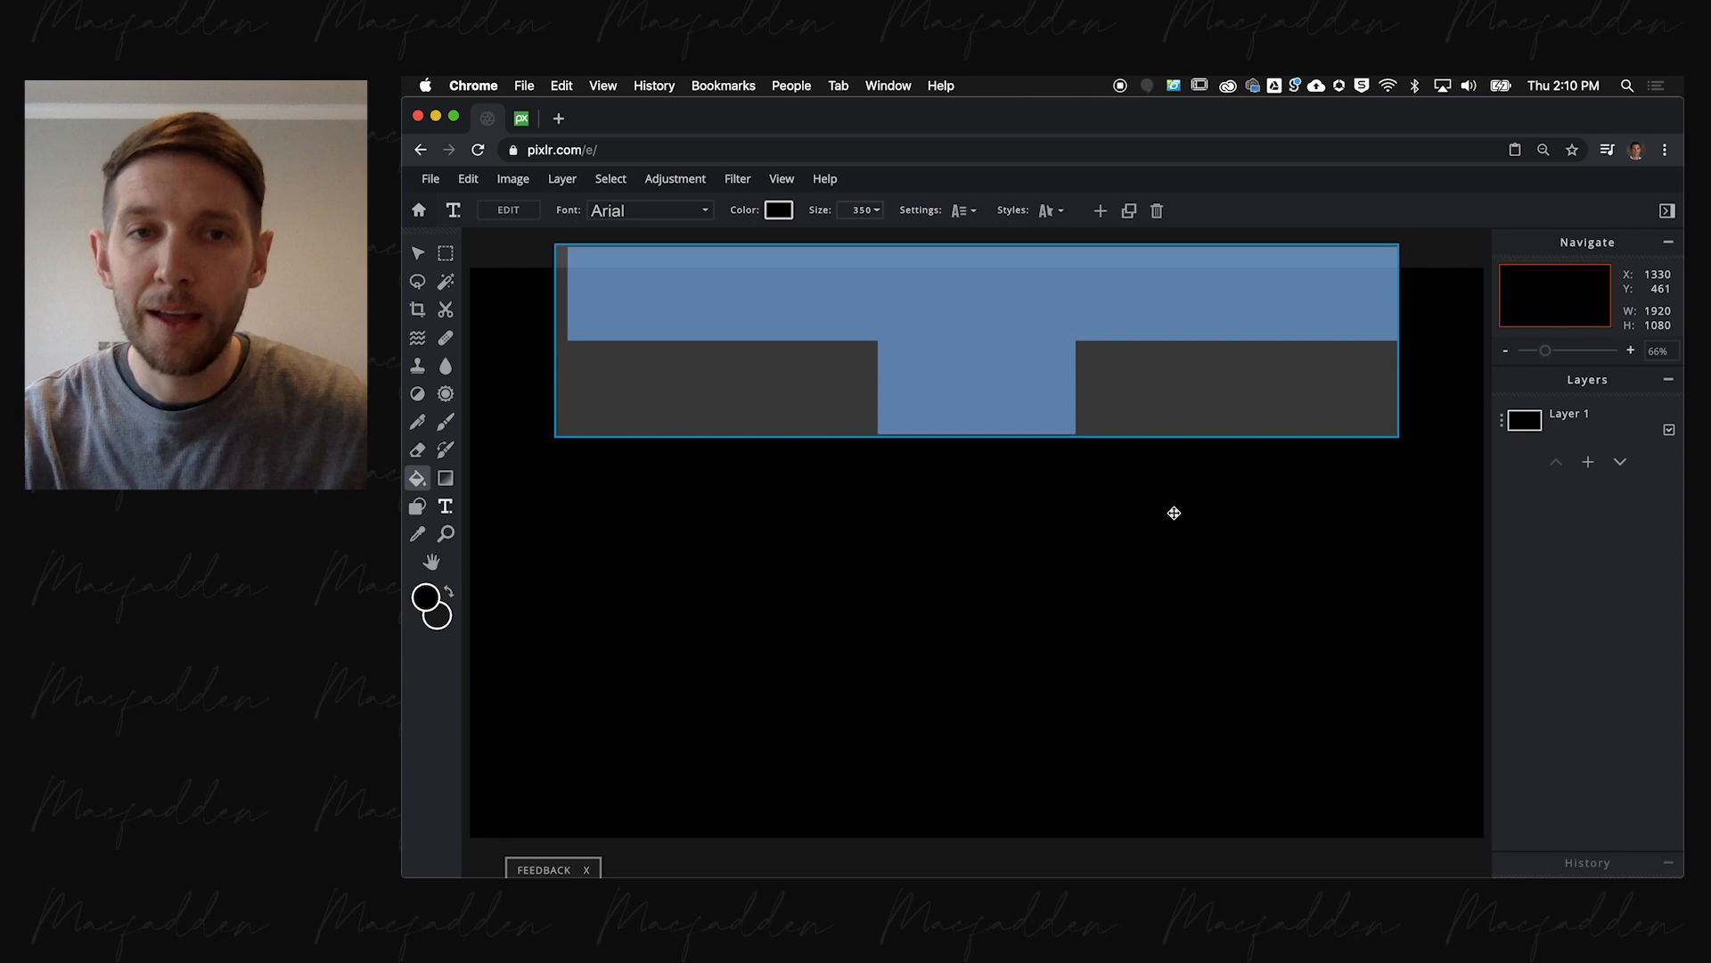
type("EVEREE")
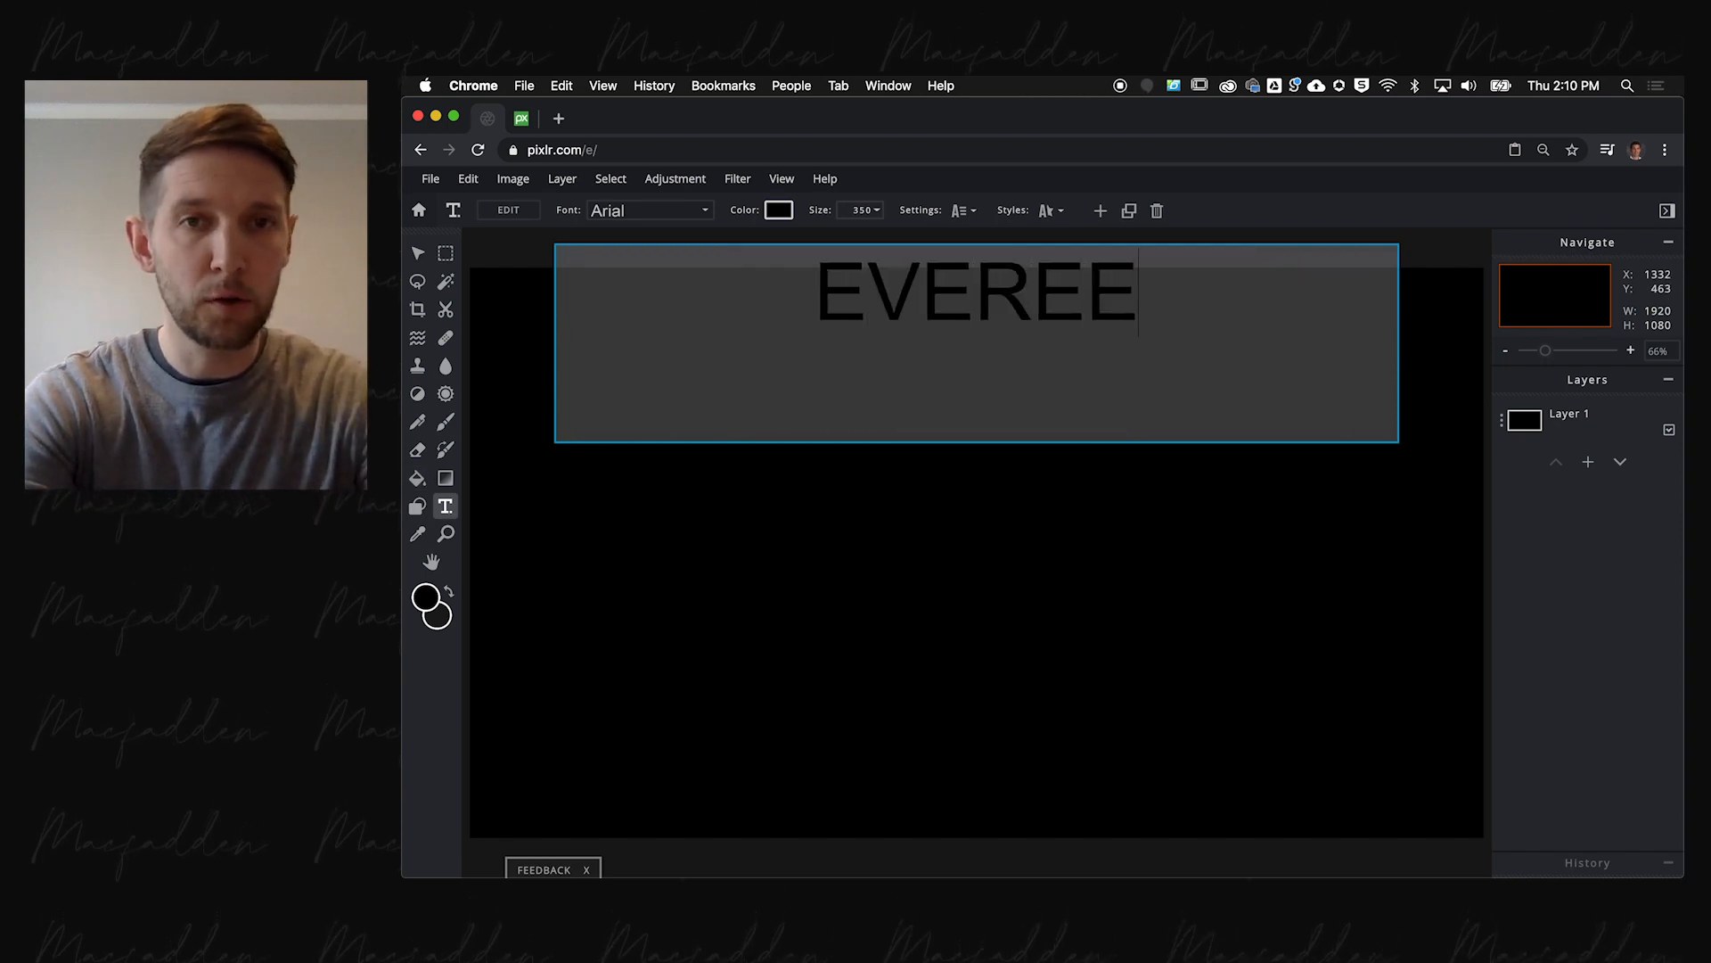
type("EVEREST")
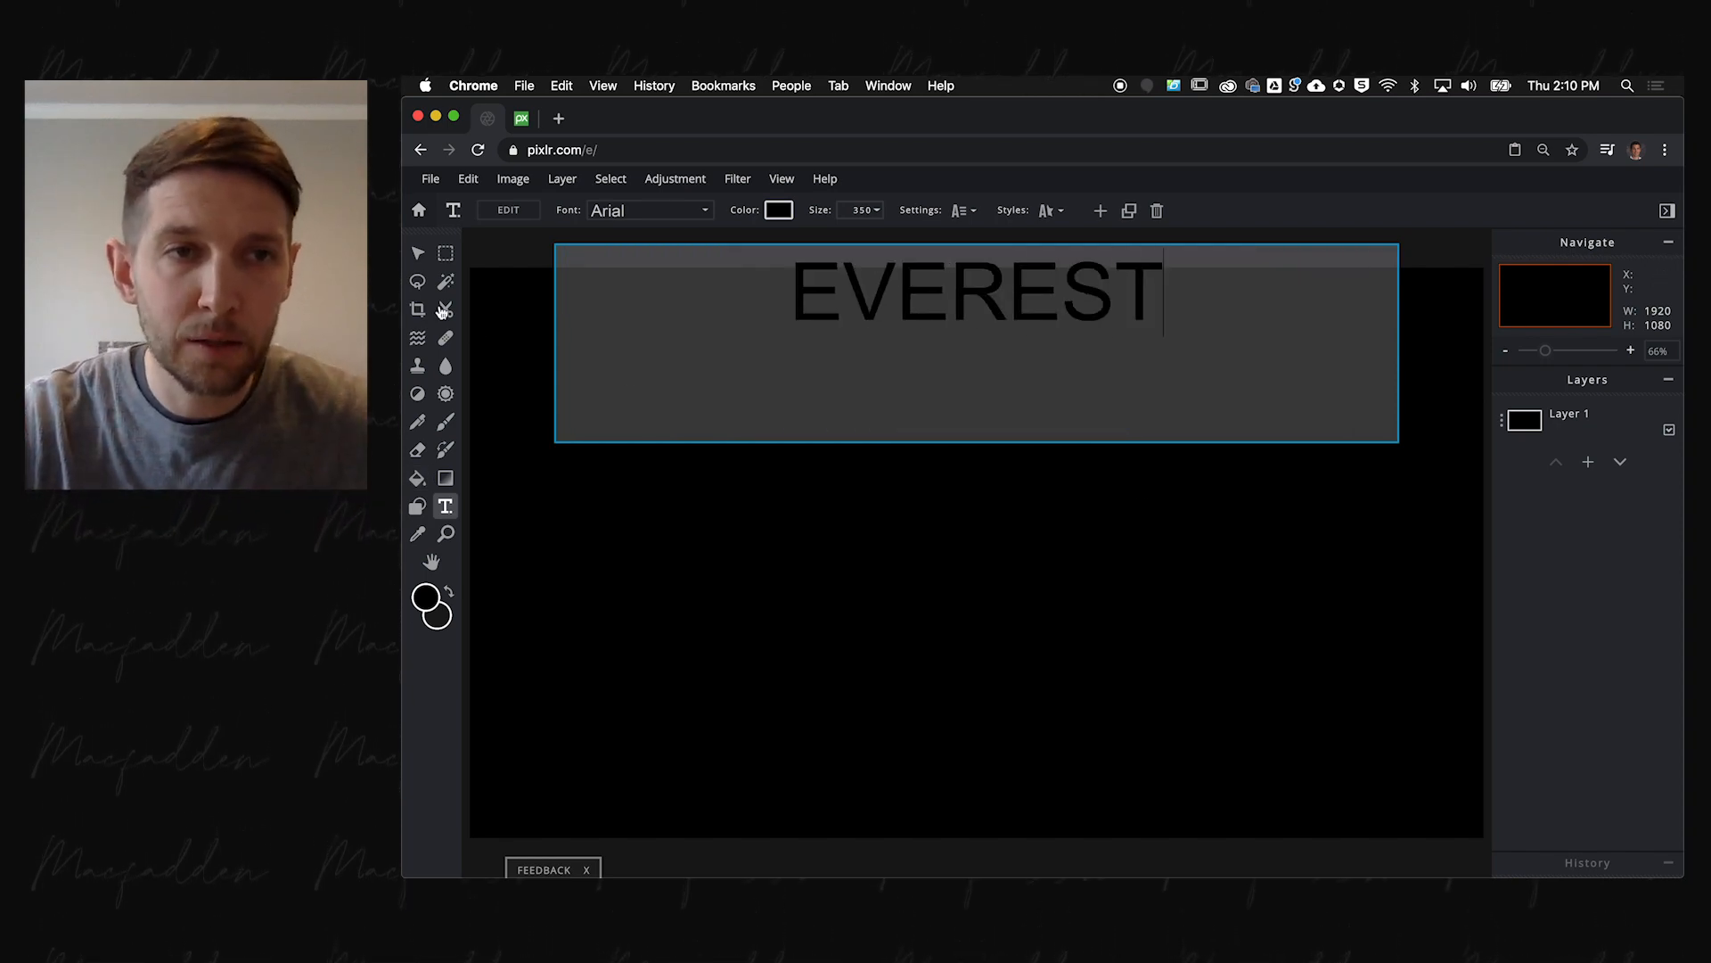
left_click(779, 210)
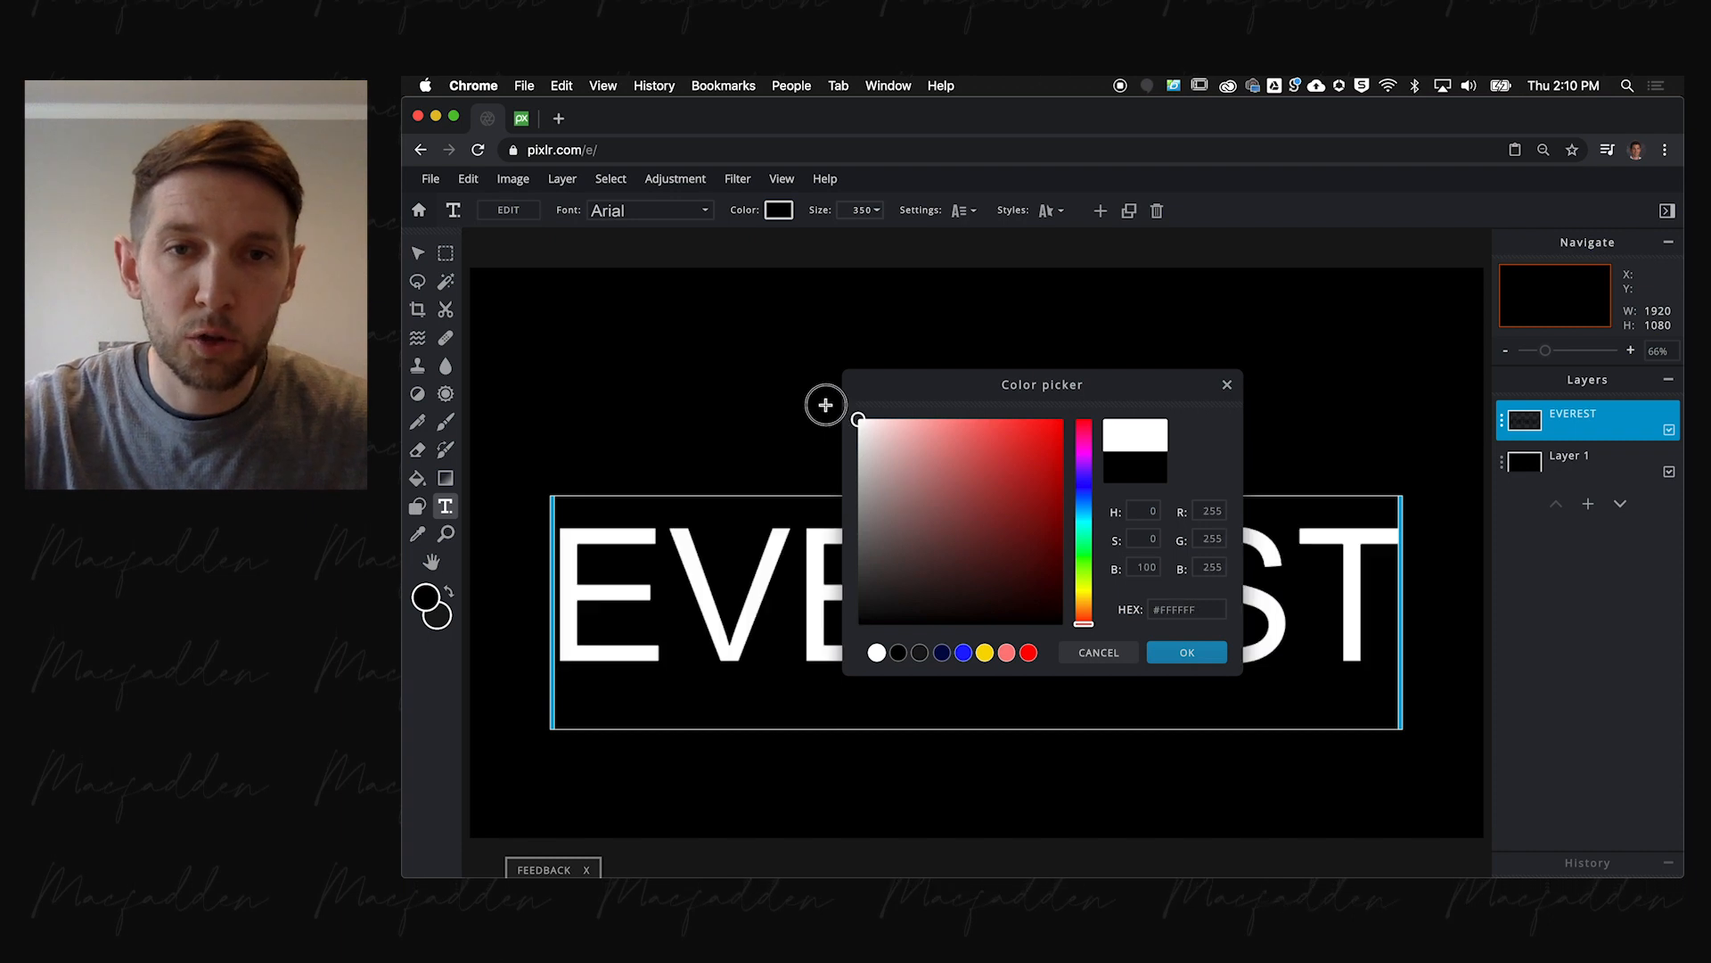
- Keep the text colour white and widen EVEREST's letter spacing to 15
left_click(1185, 653)
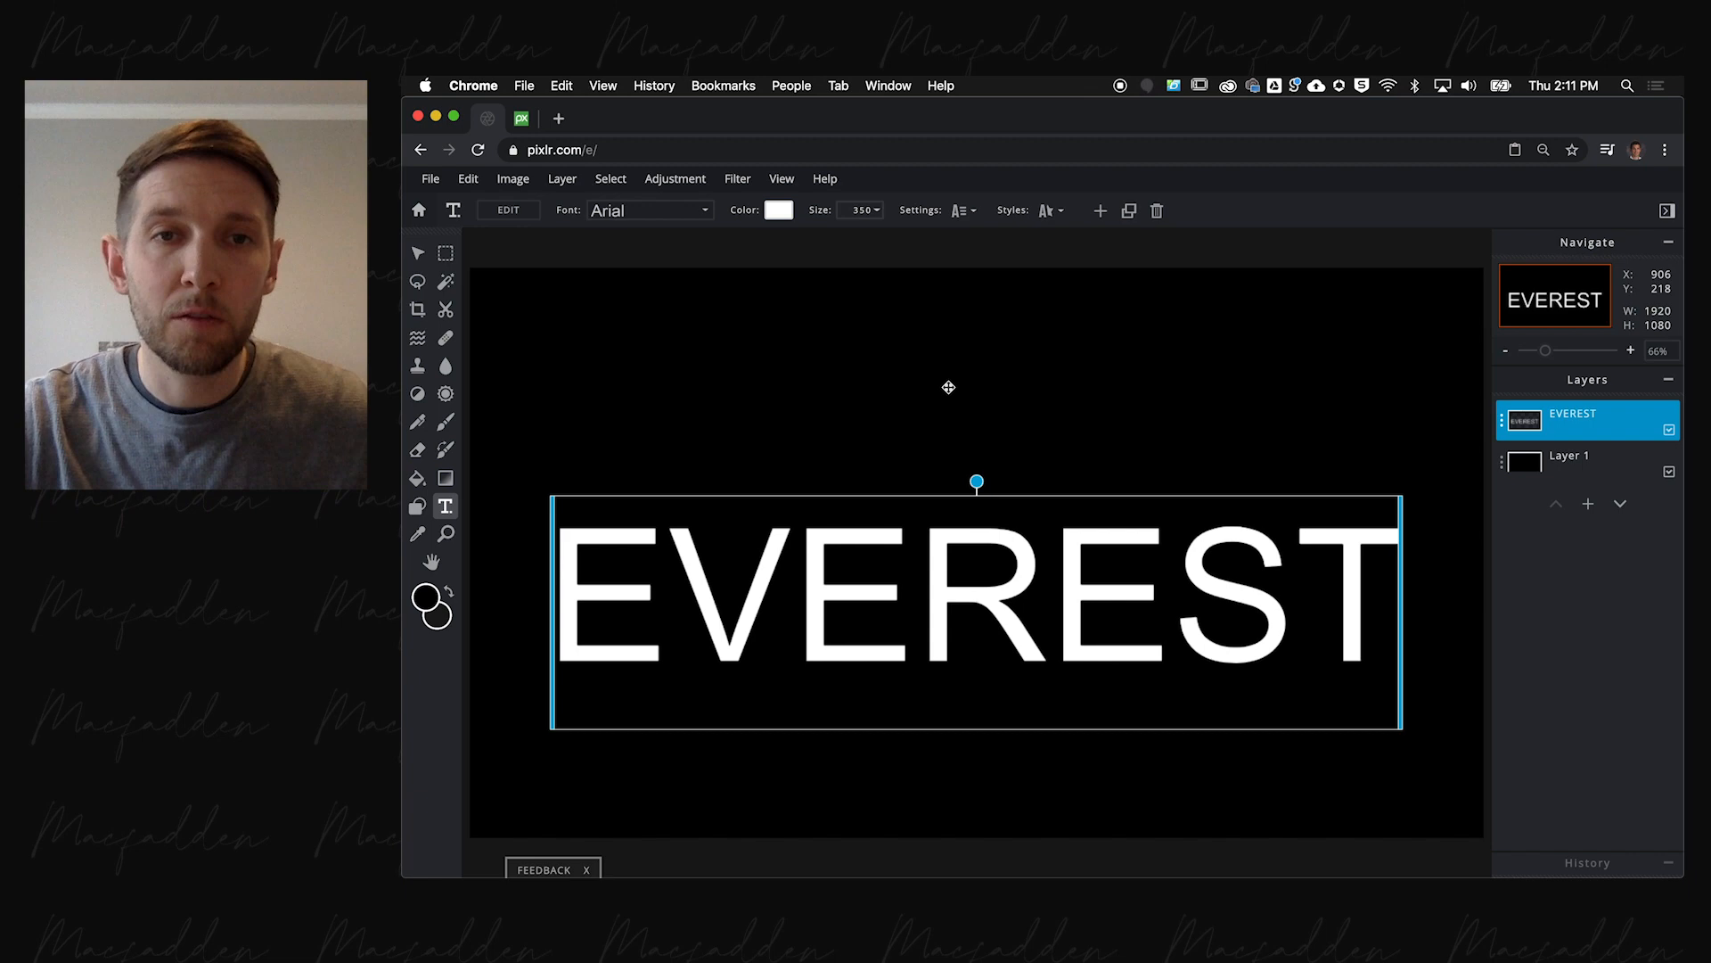
left_click(957, 210)
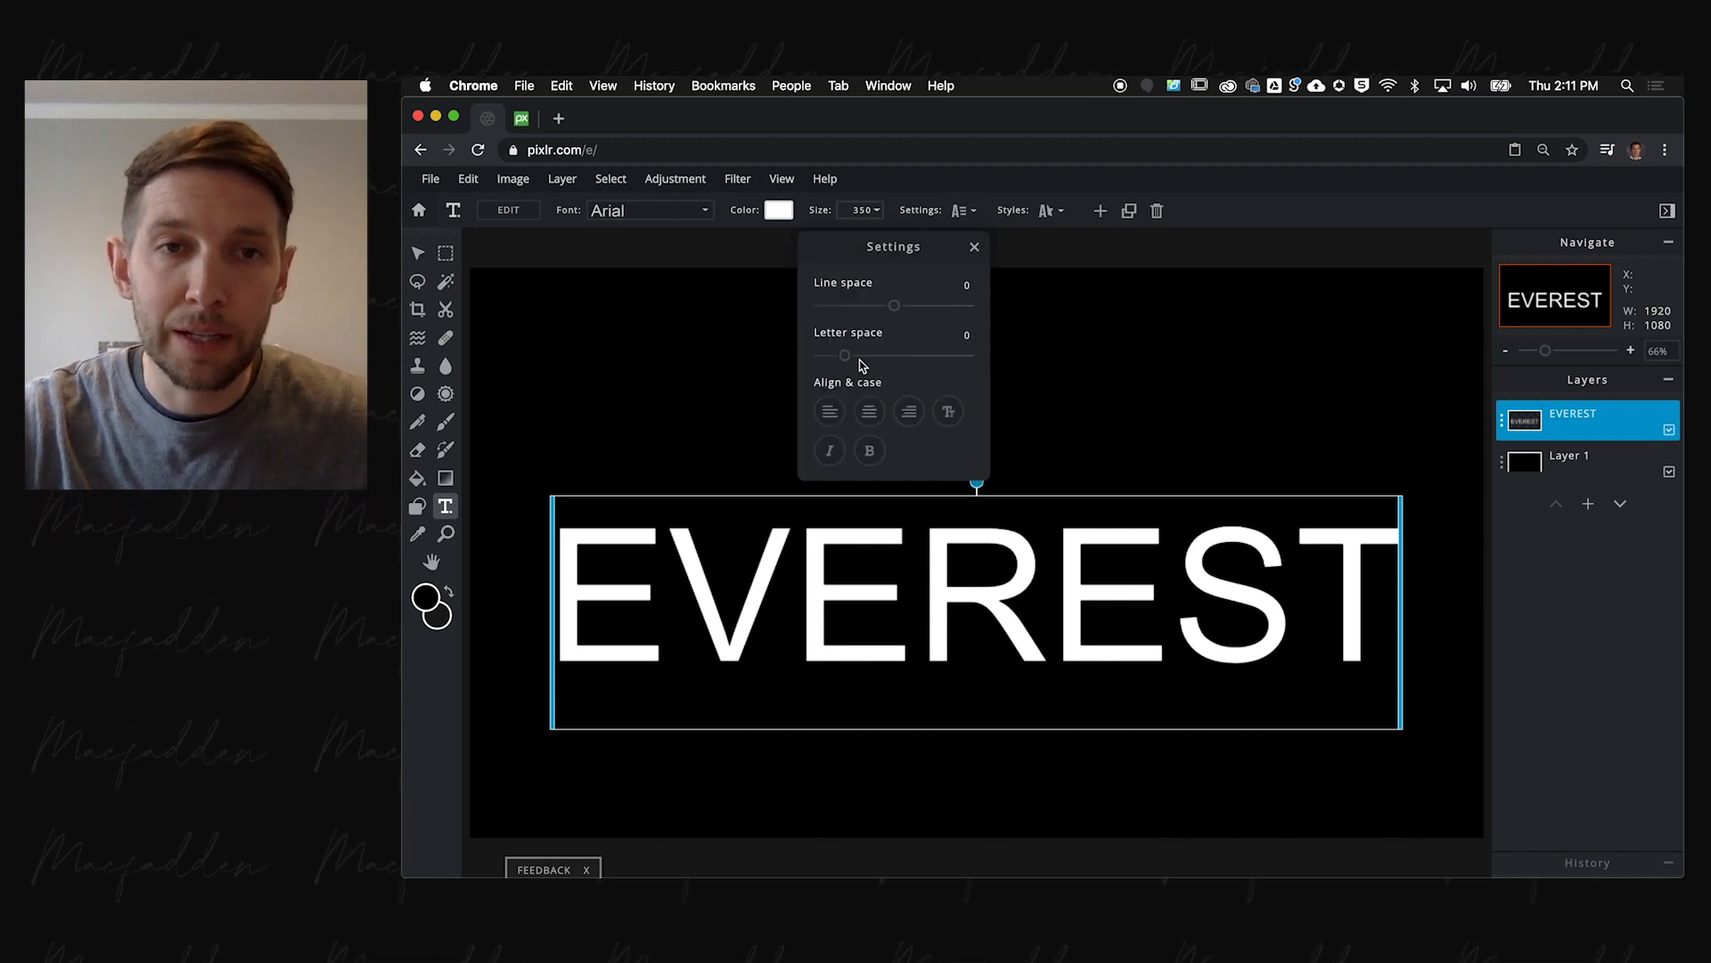
left_click_drag(843, 355, 863, 355)
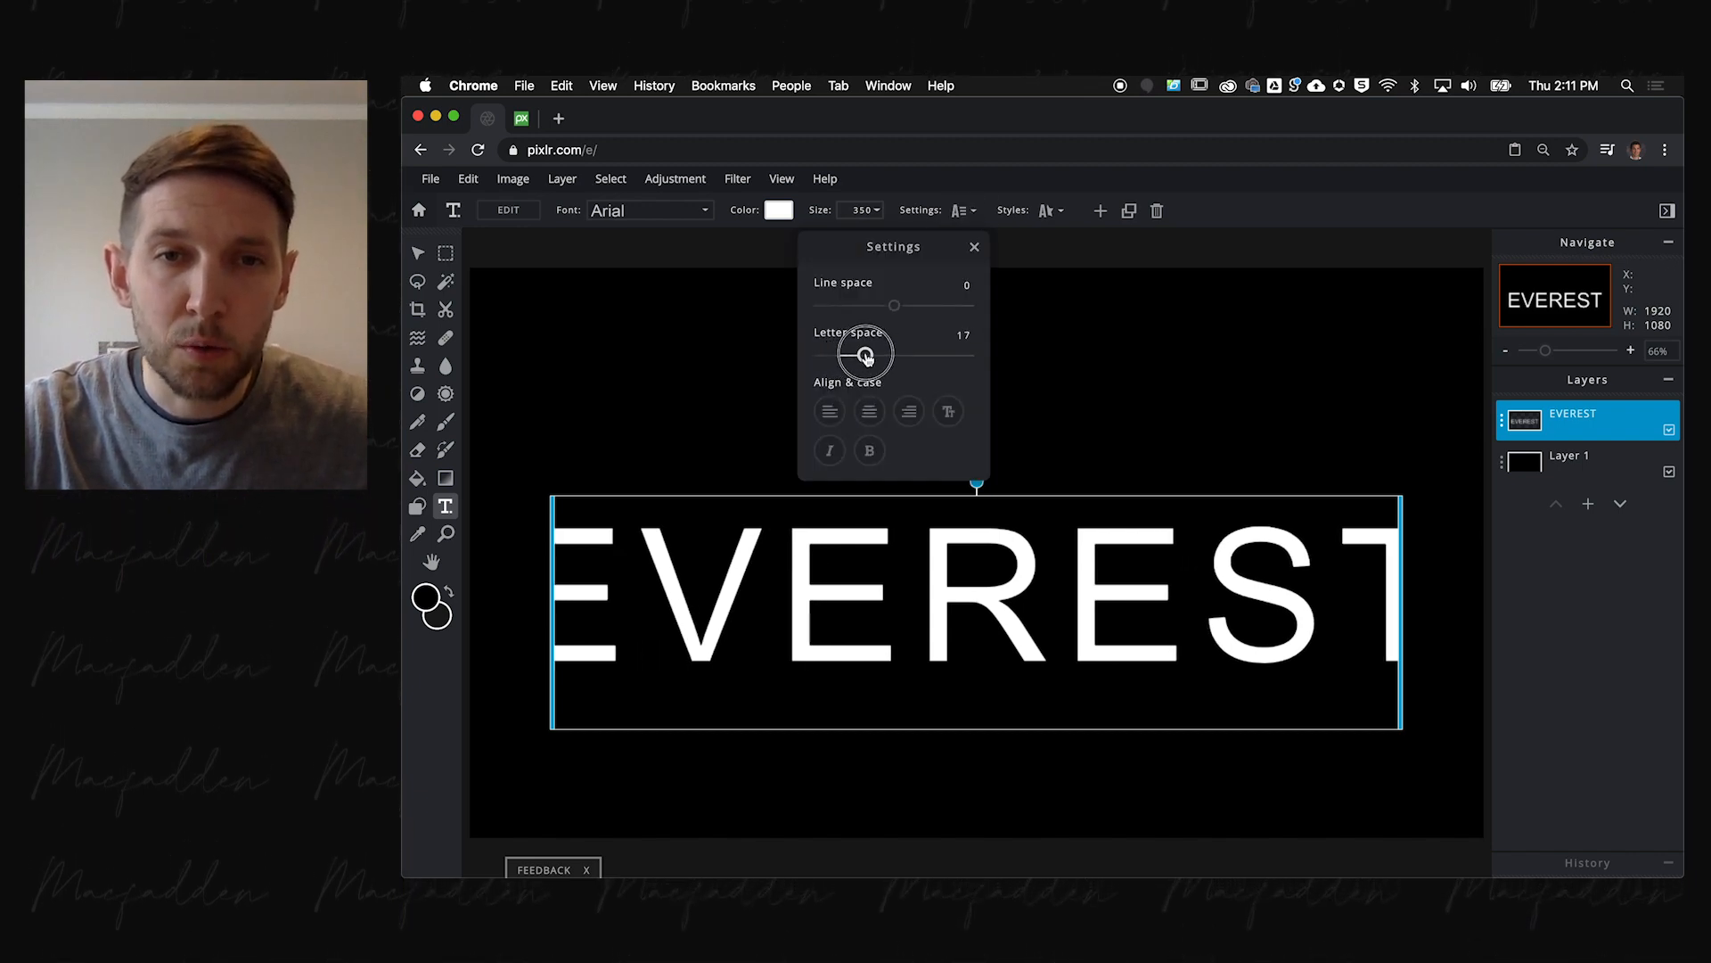
left_click_drag(894, 354, 863, 354)
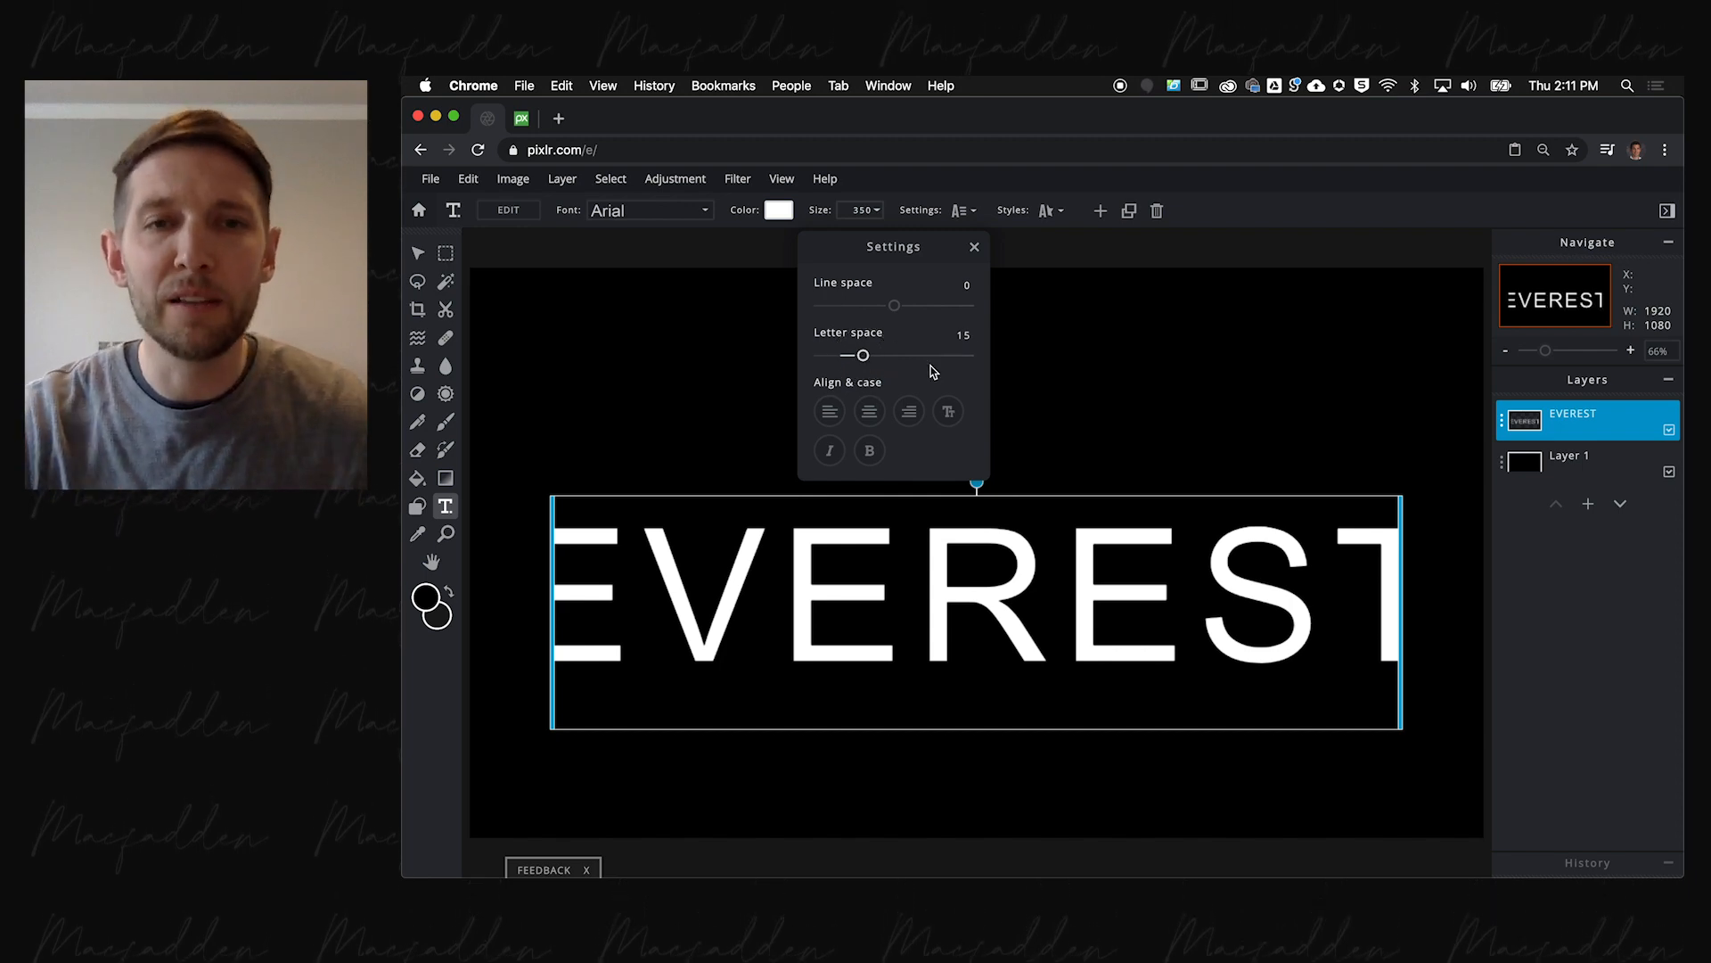
mouse_move(545, 599)
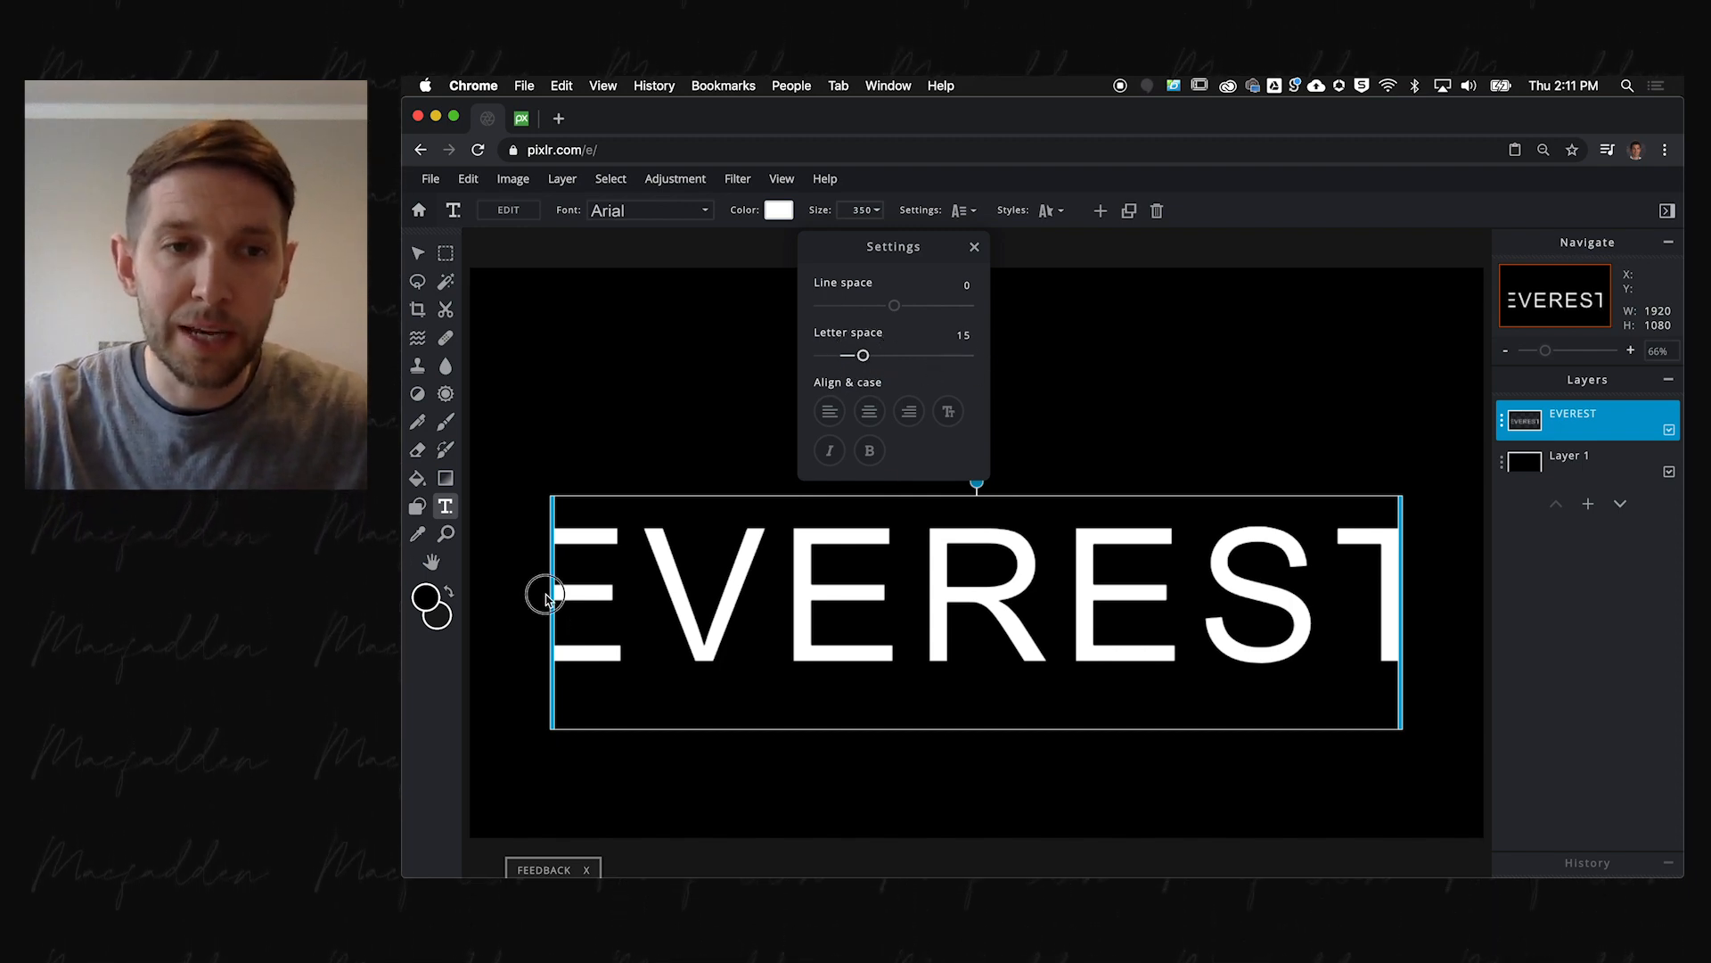
- Centre EVEREST on the canvas, grab a Pixabay Everest panorama, and return to Pixlr
left_click(974, 246)
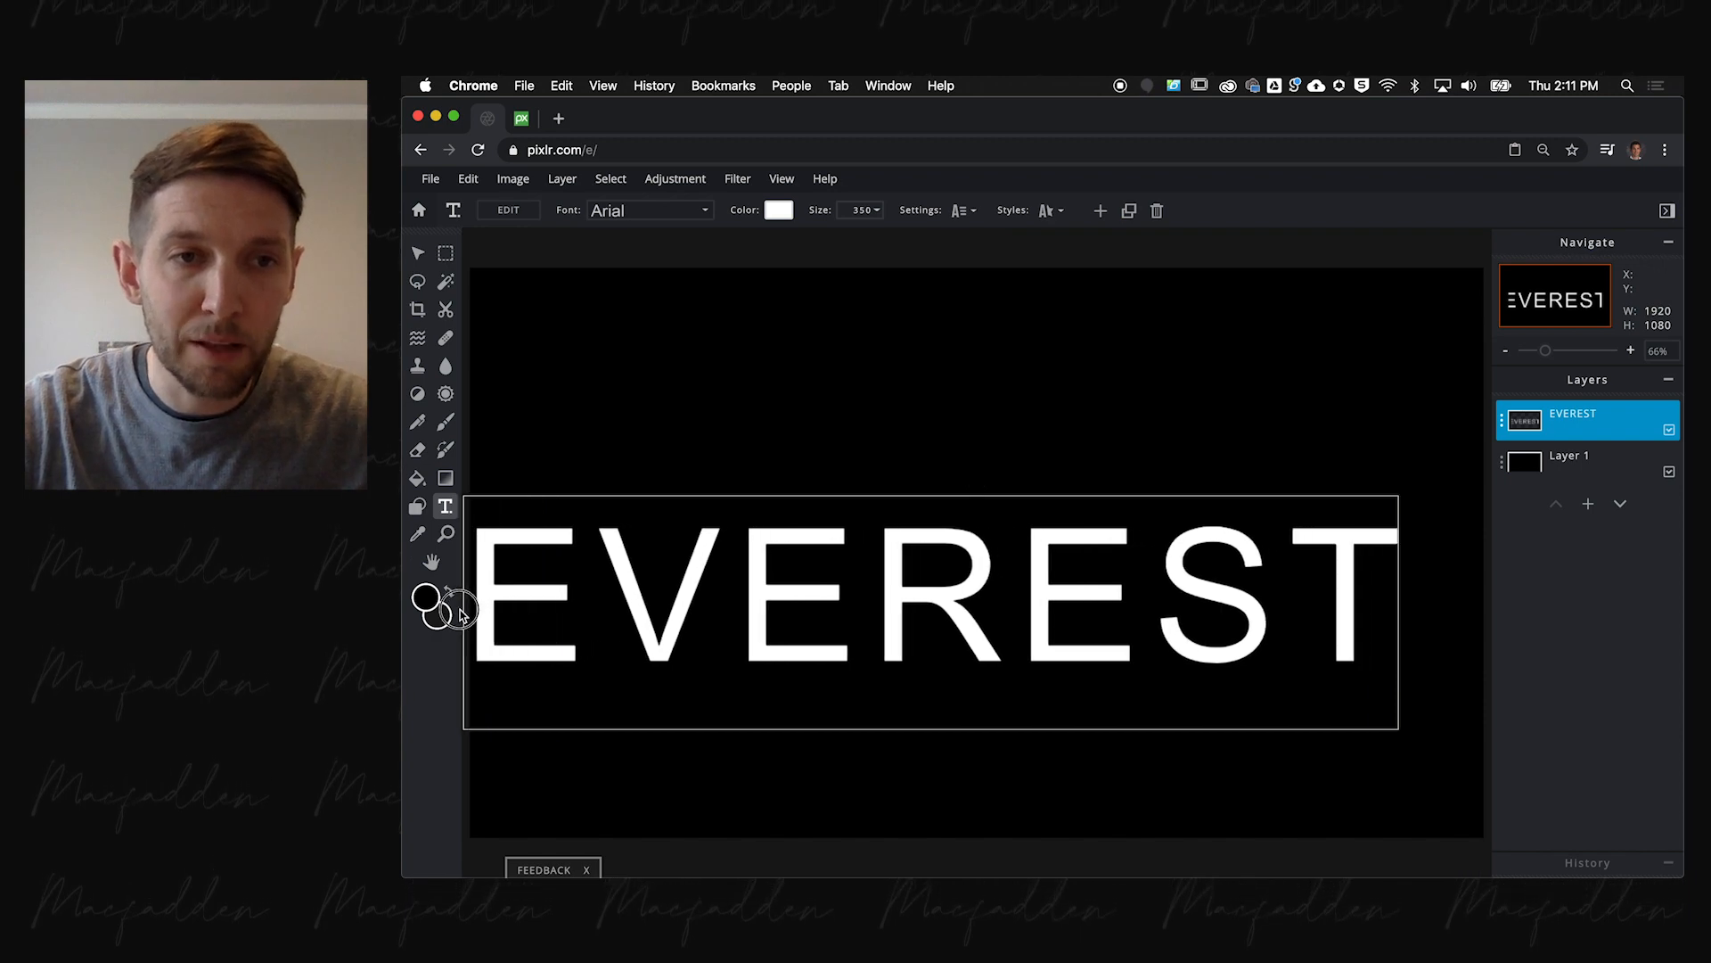
left_click(528, 611)
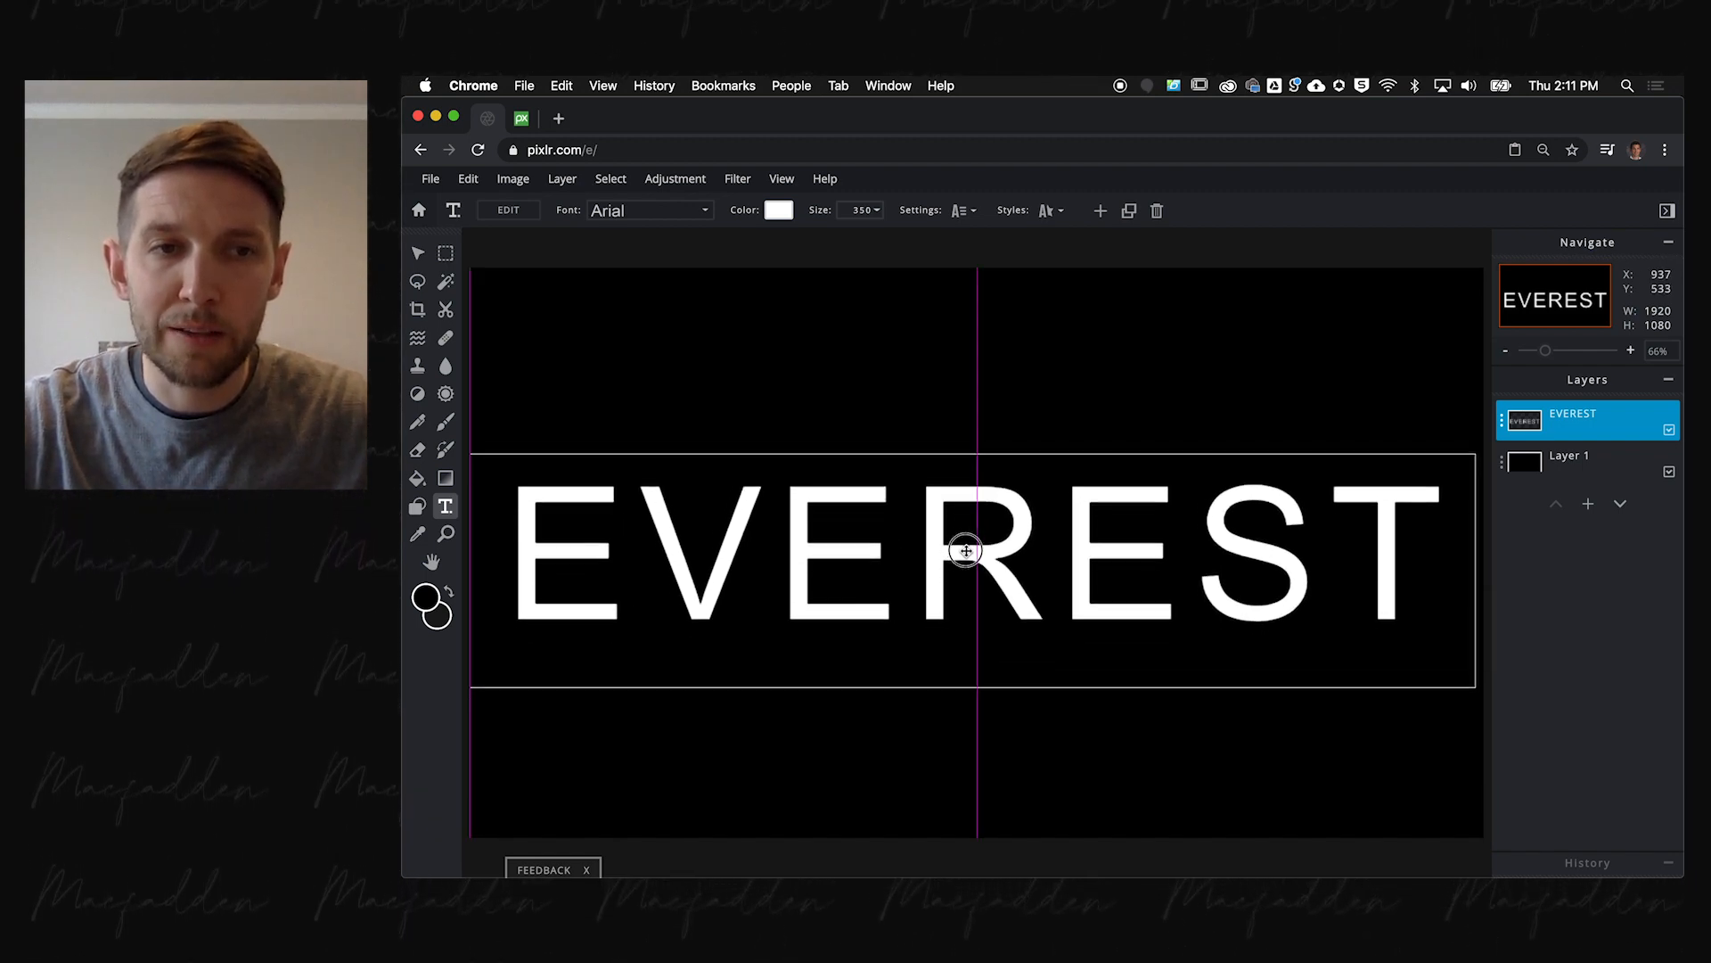
left_click_drag(964, 549, 964, 534)
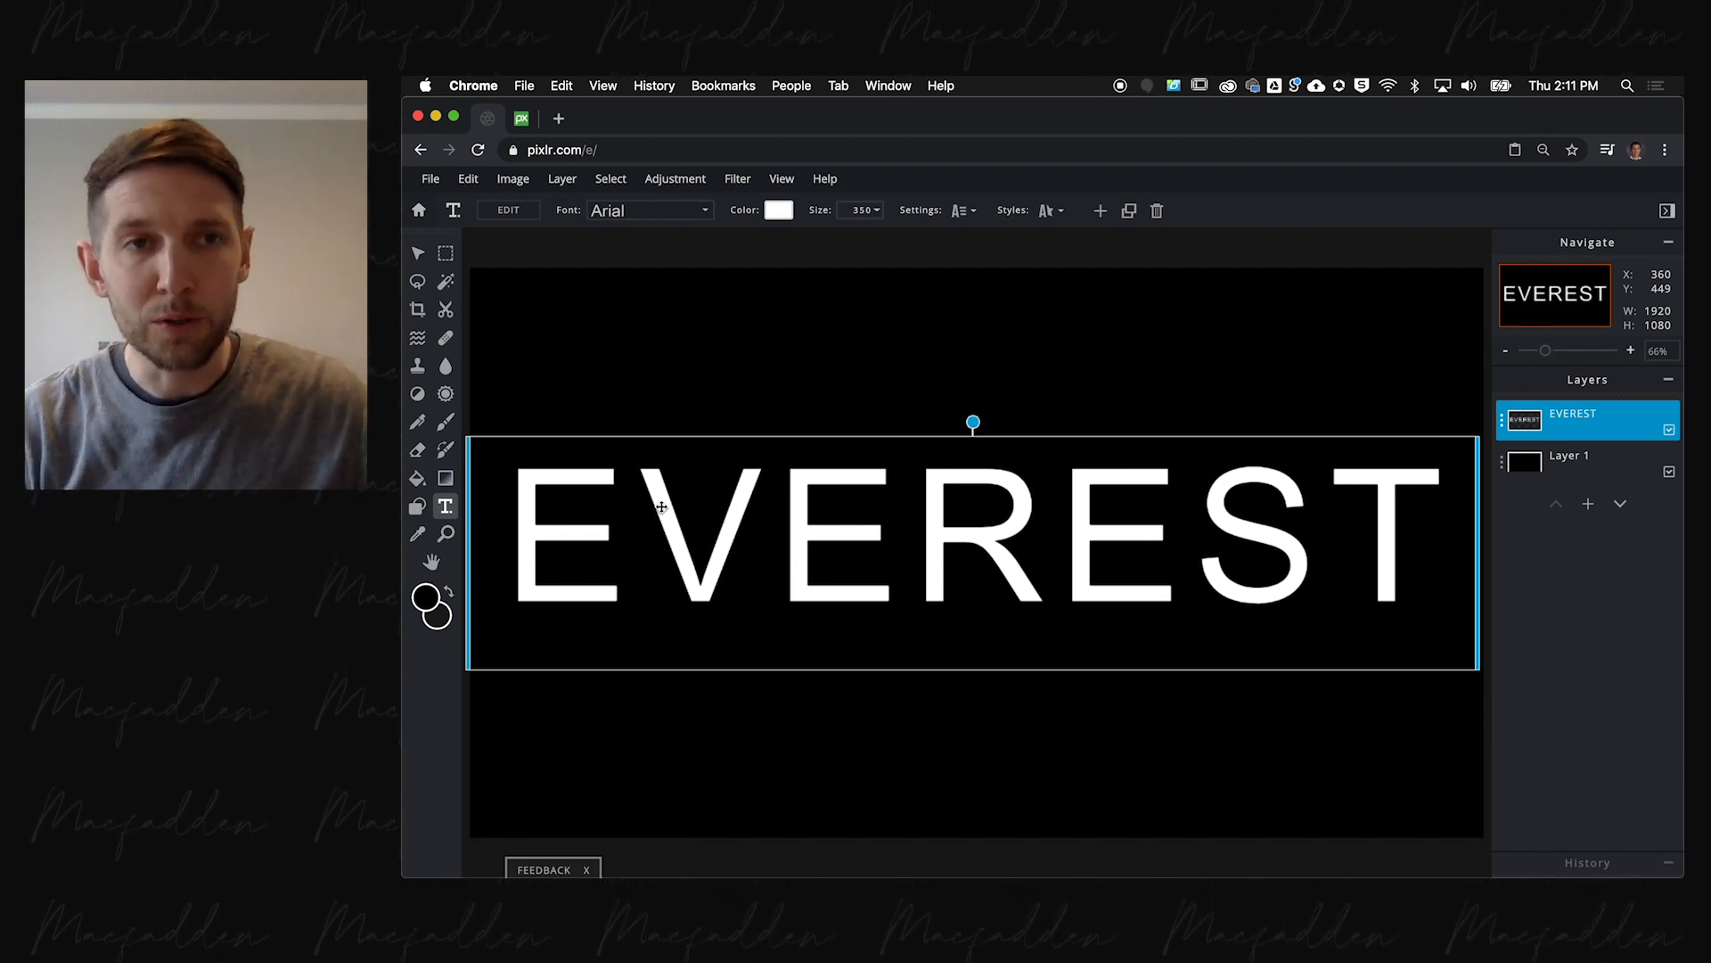
left_click(522, 118)
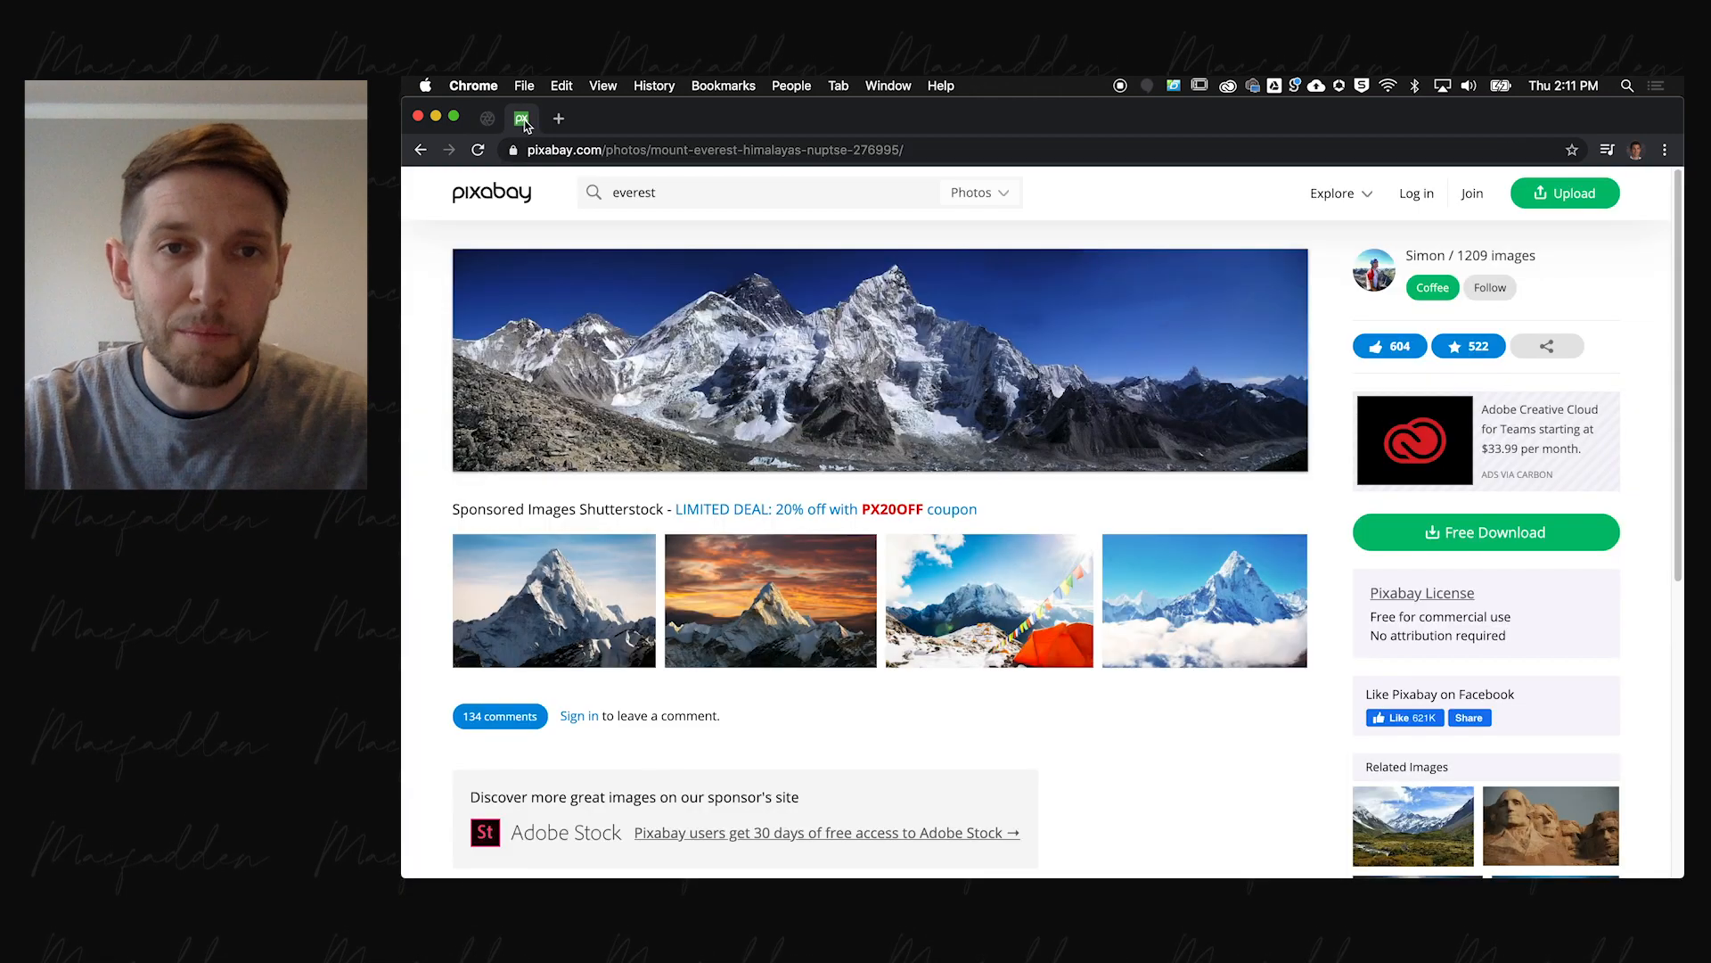
mouse_move(528, 137)
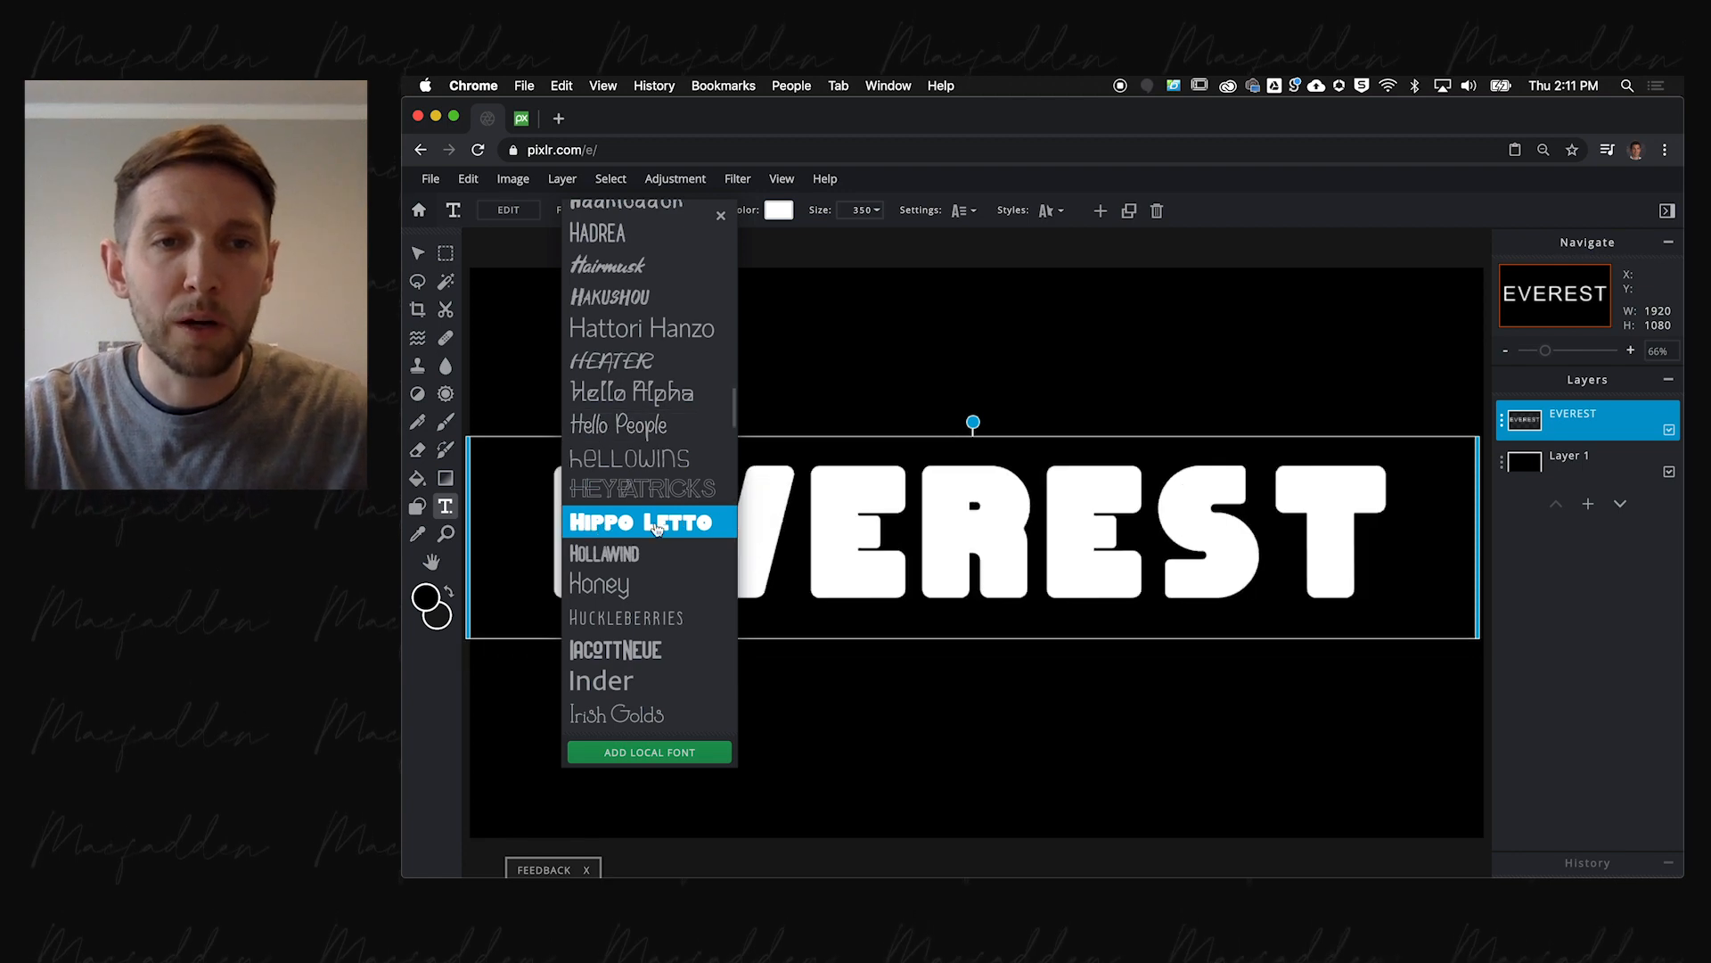
mouse_move(672, 524)
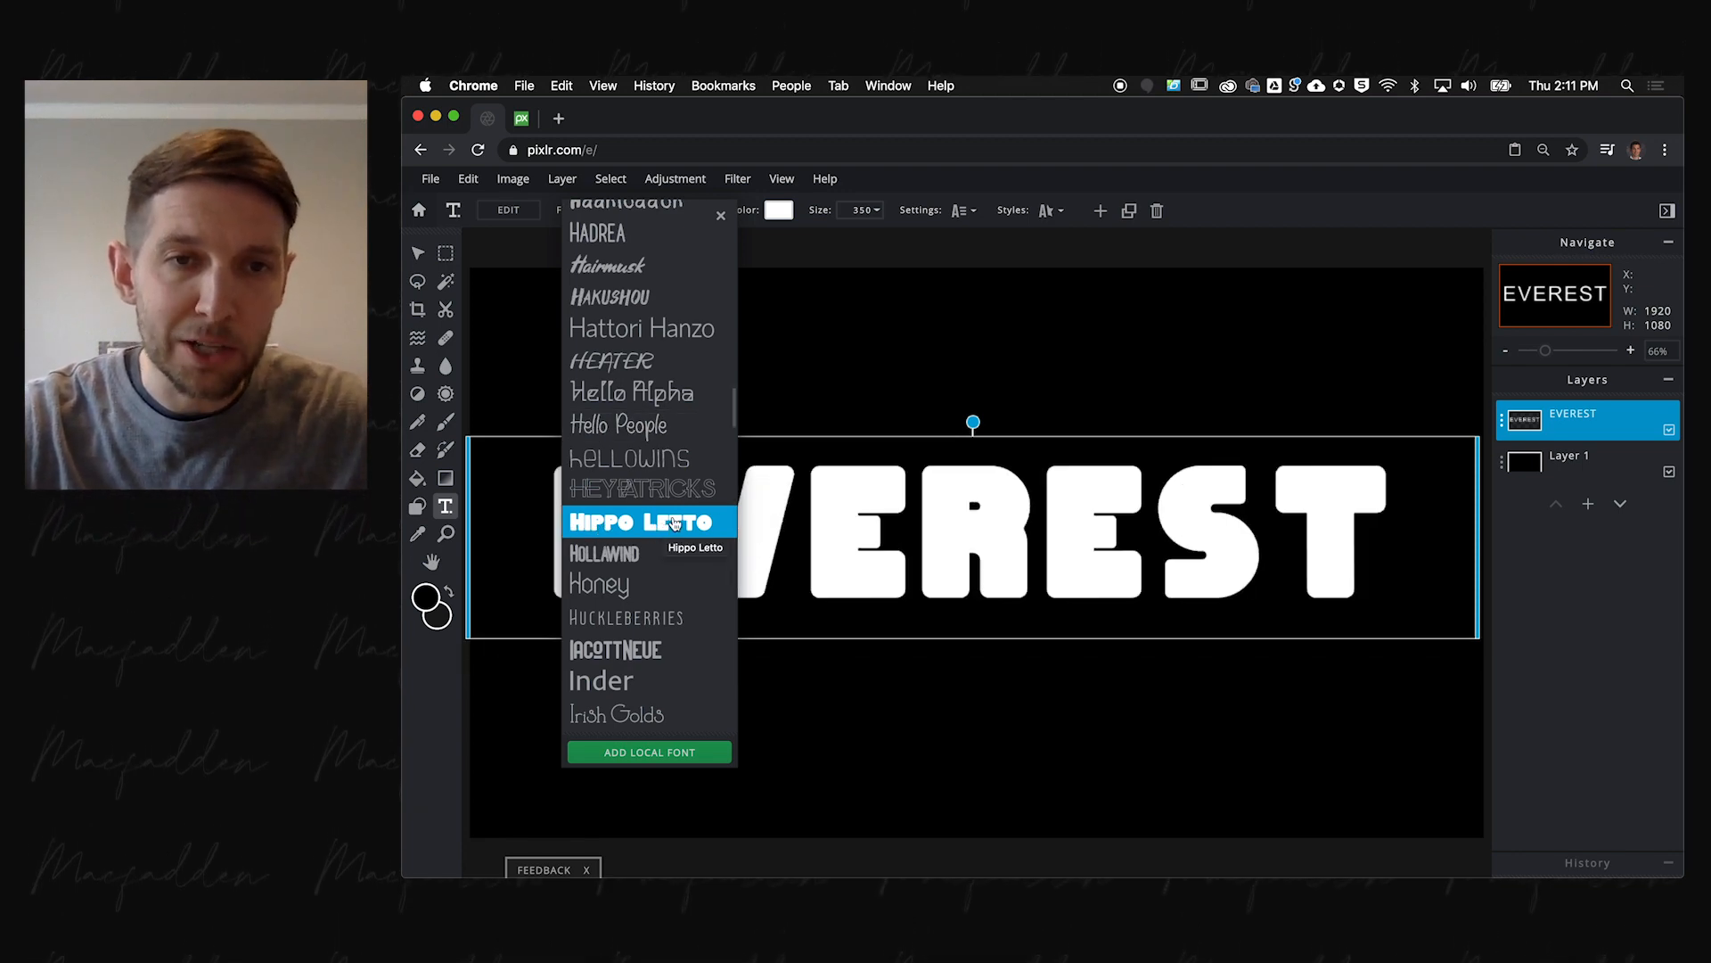
- Switch the EVEREST text to the bold Hippo Letto font
left_click(630, 521)
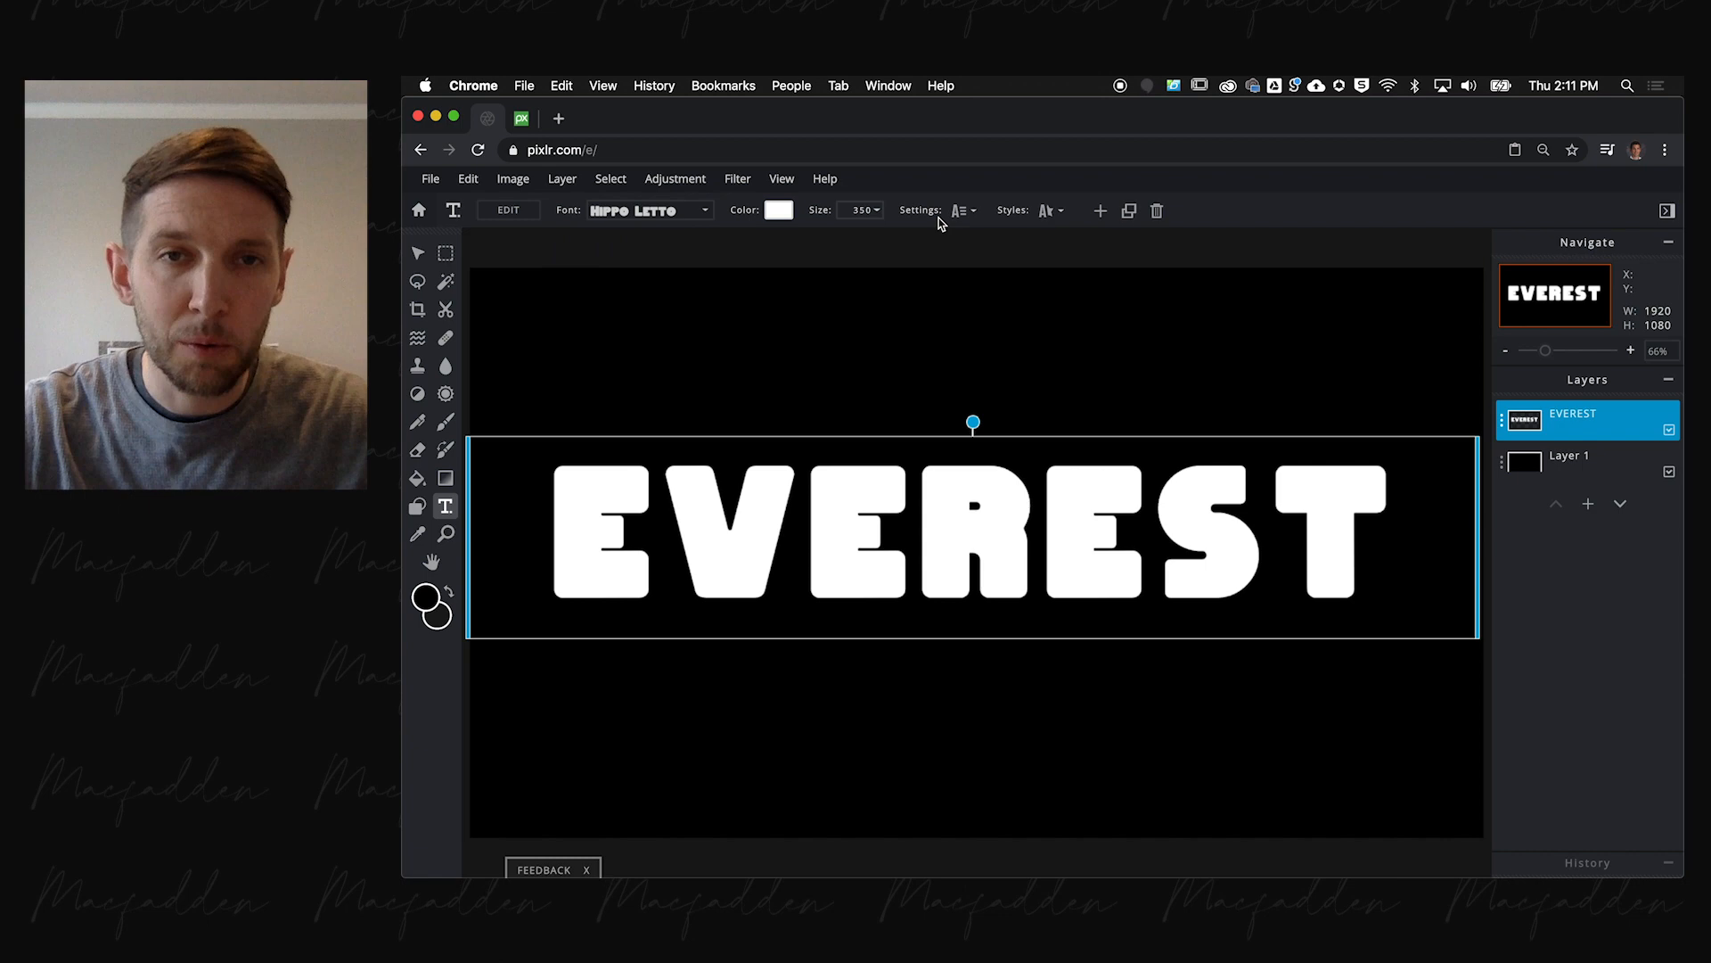
left_click(961, 211)
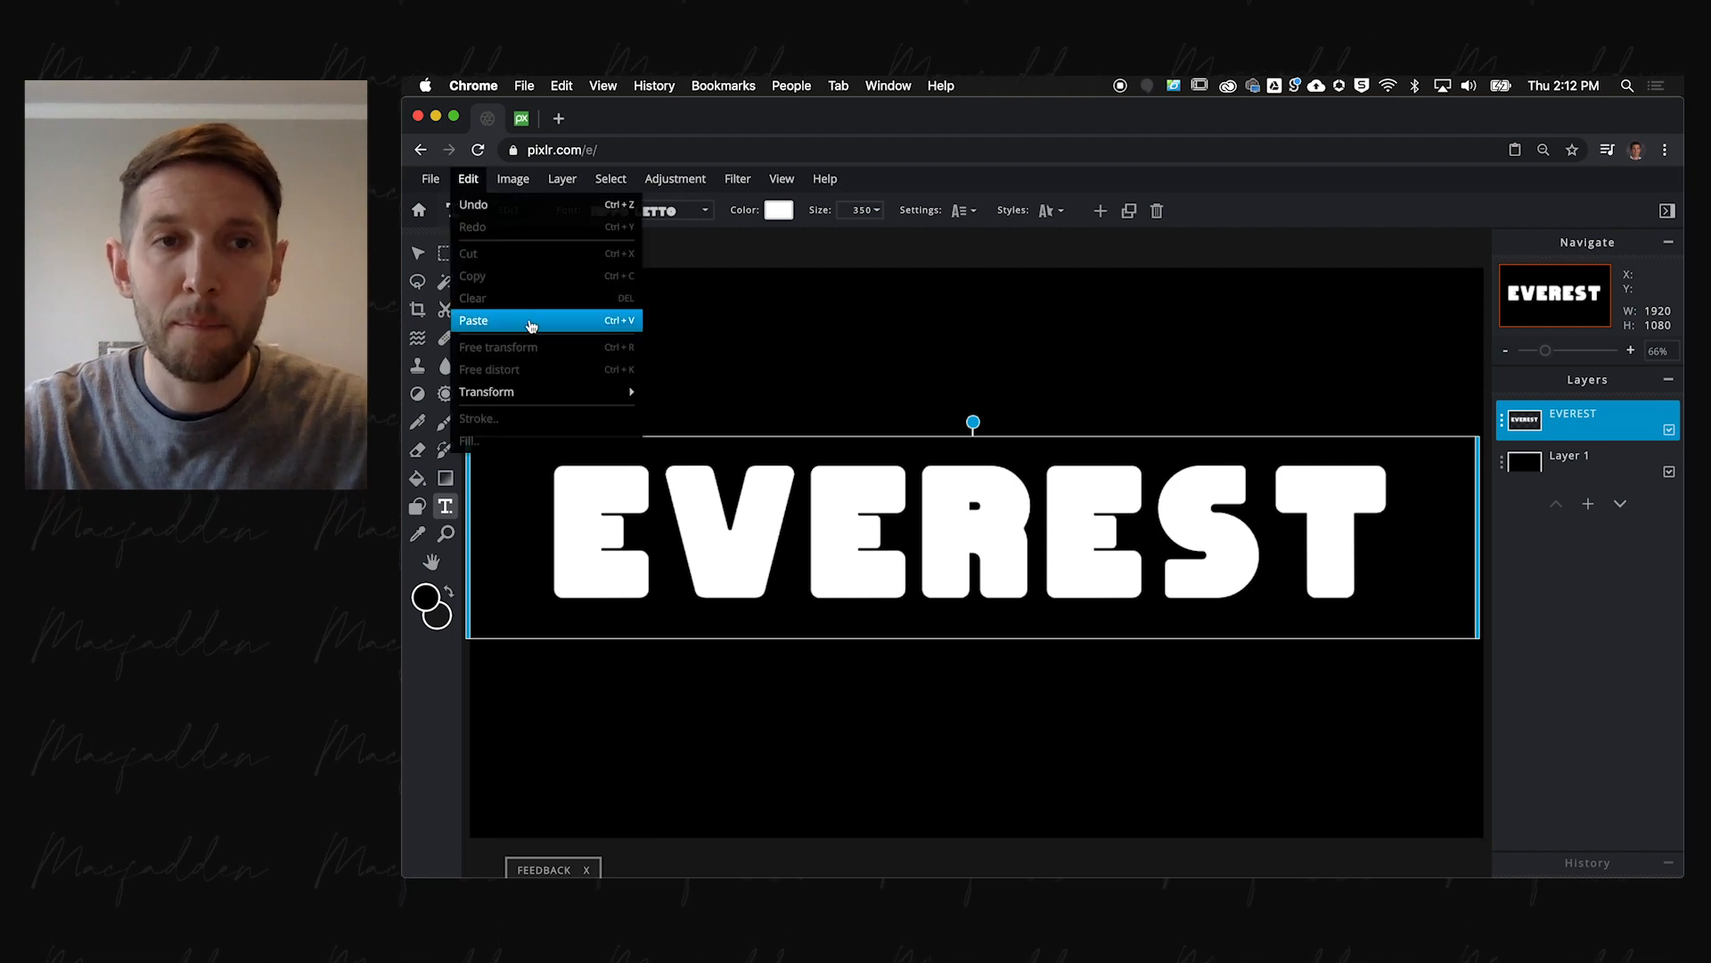
- Paste the Everest photo as a new layer and enlarge it to span the whole word
left_click(474, 319)
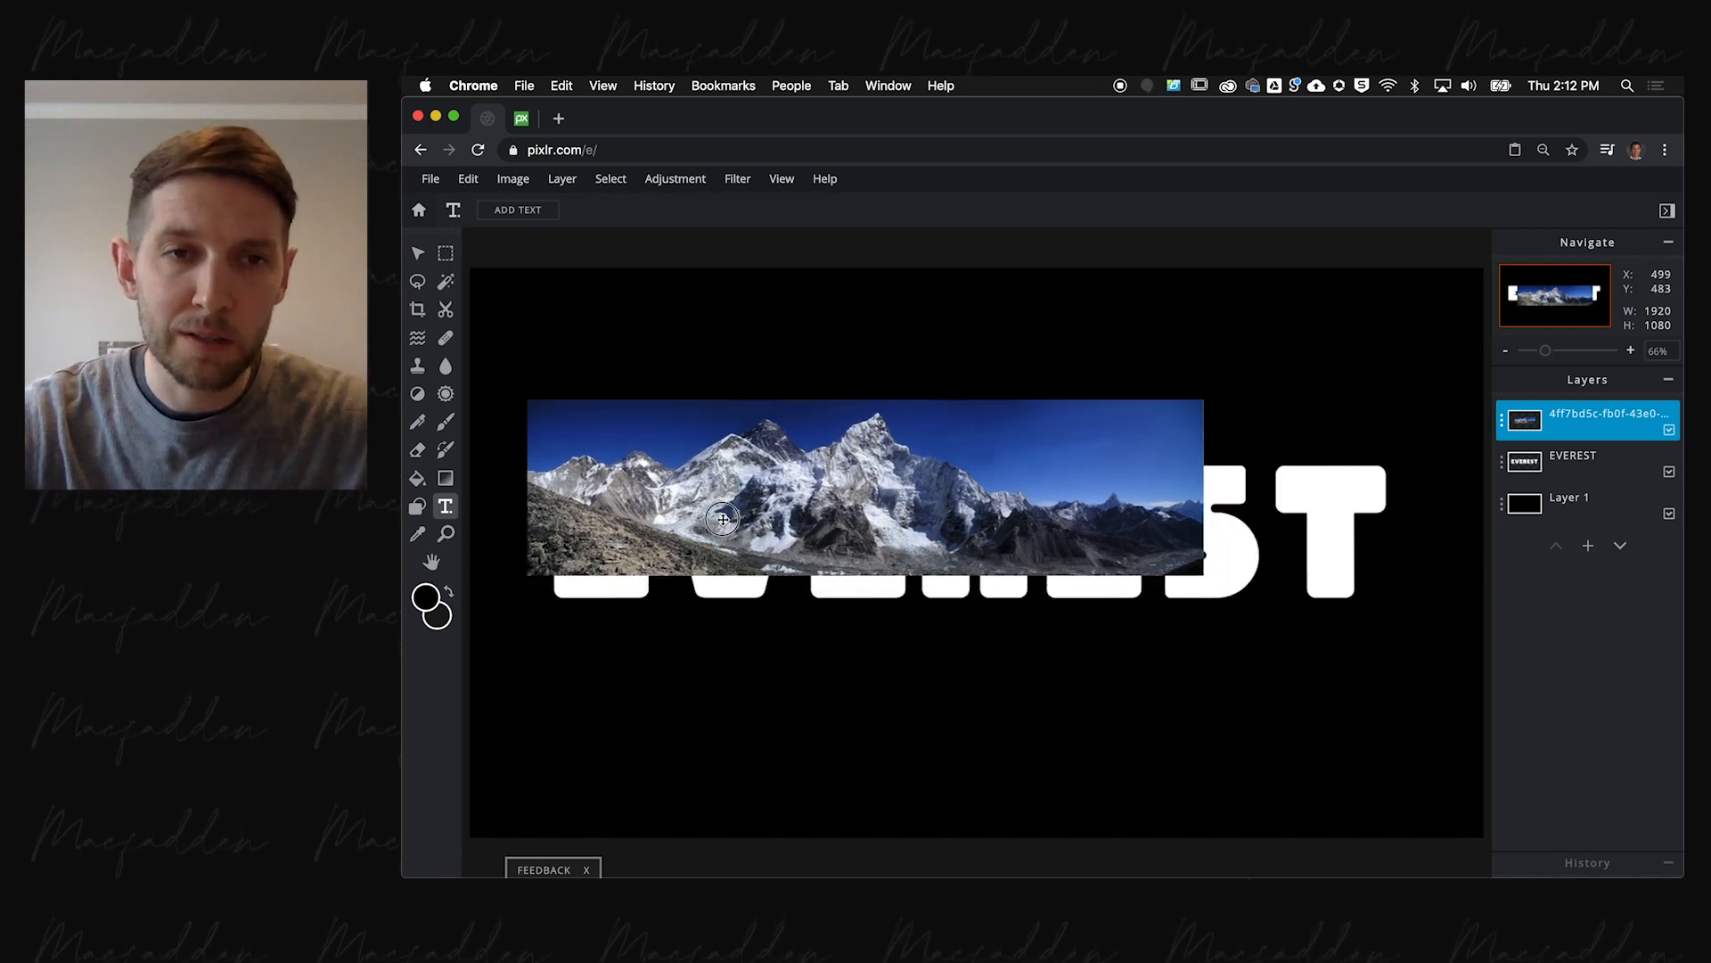
left_click_drag(721, 519, 766, 510)
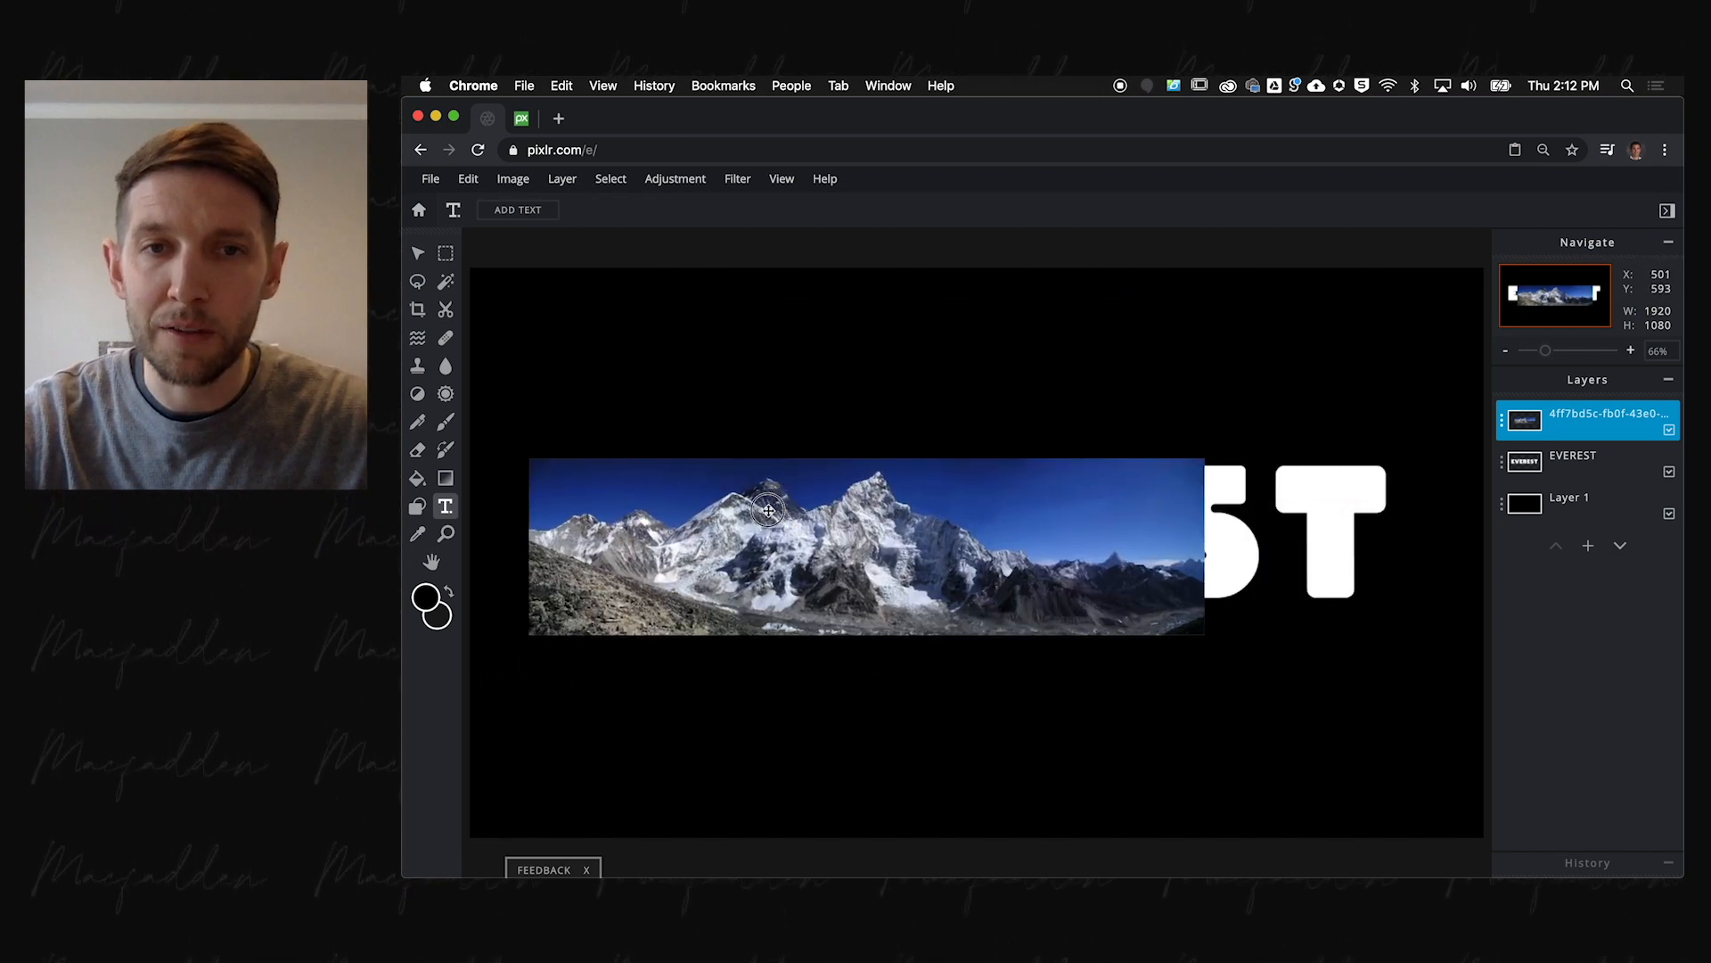
left_click_drag(767, 508, 966, 461)
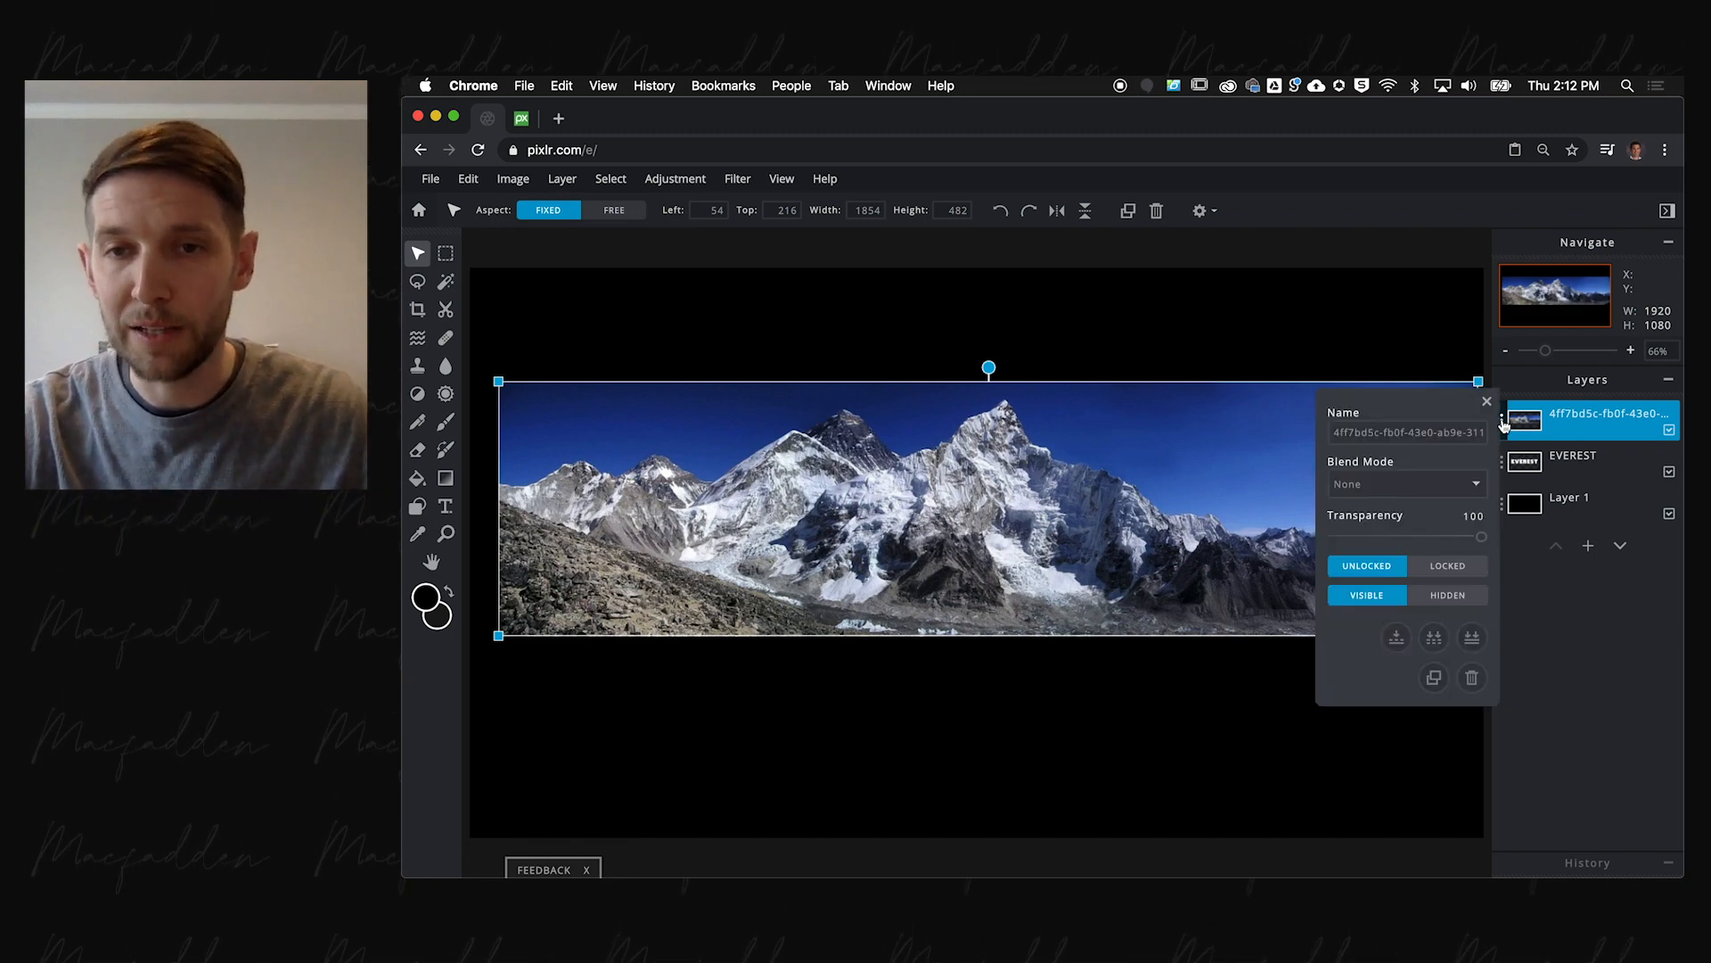
- Set the photo layer to Multiply and shift it so the peaks sit inside the letters
left_click(1405, 483)
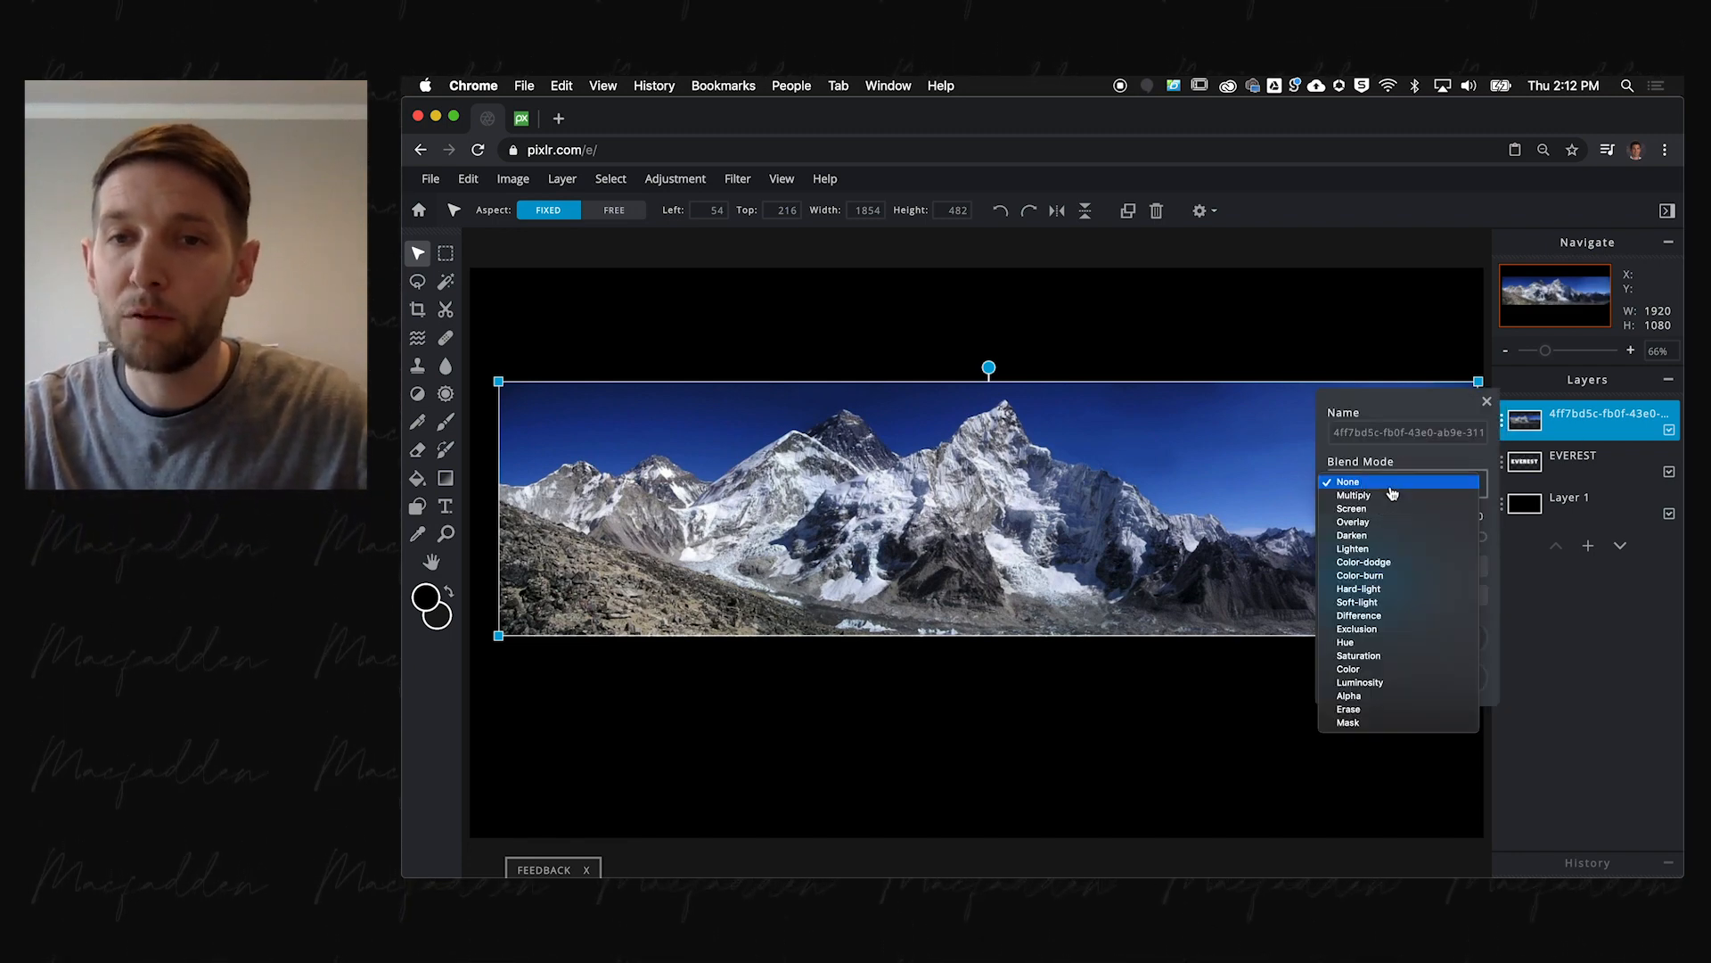
left_click(1353, 493)
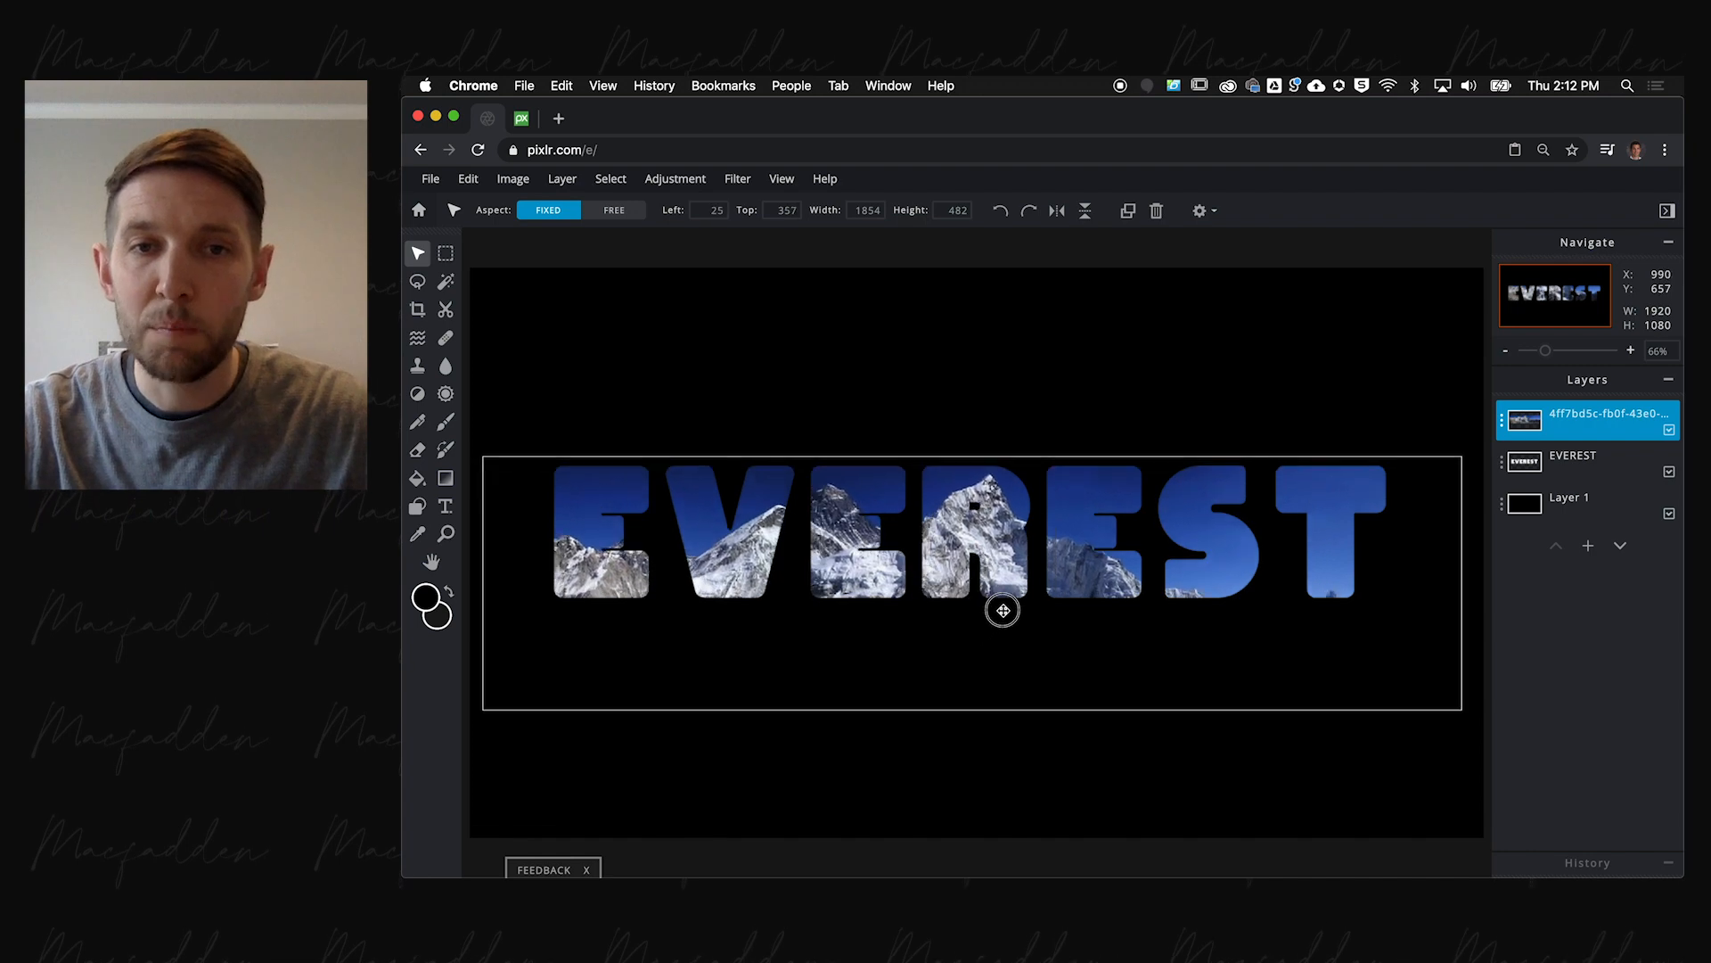
left_click_drag(1002, 610, 1023, 469)
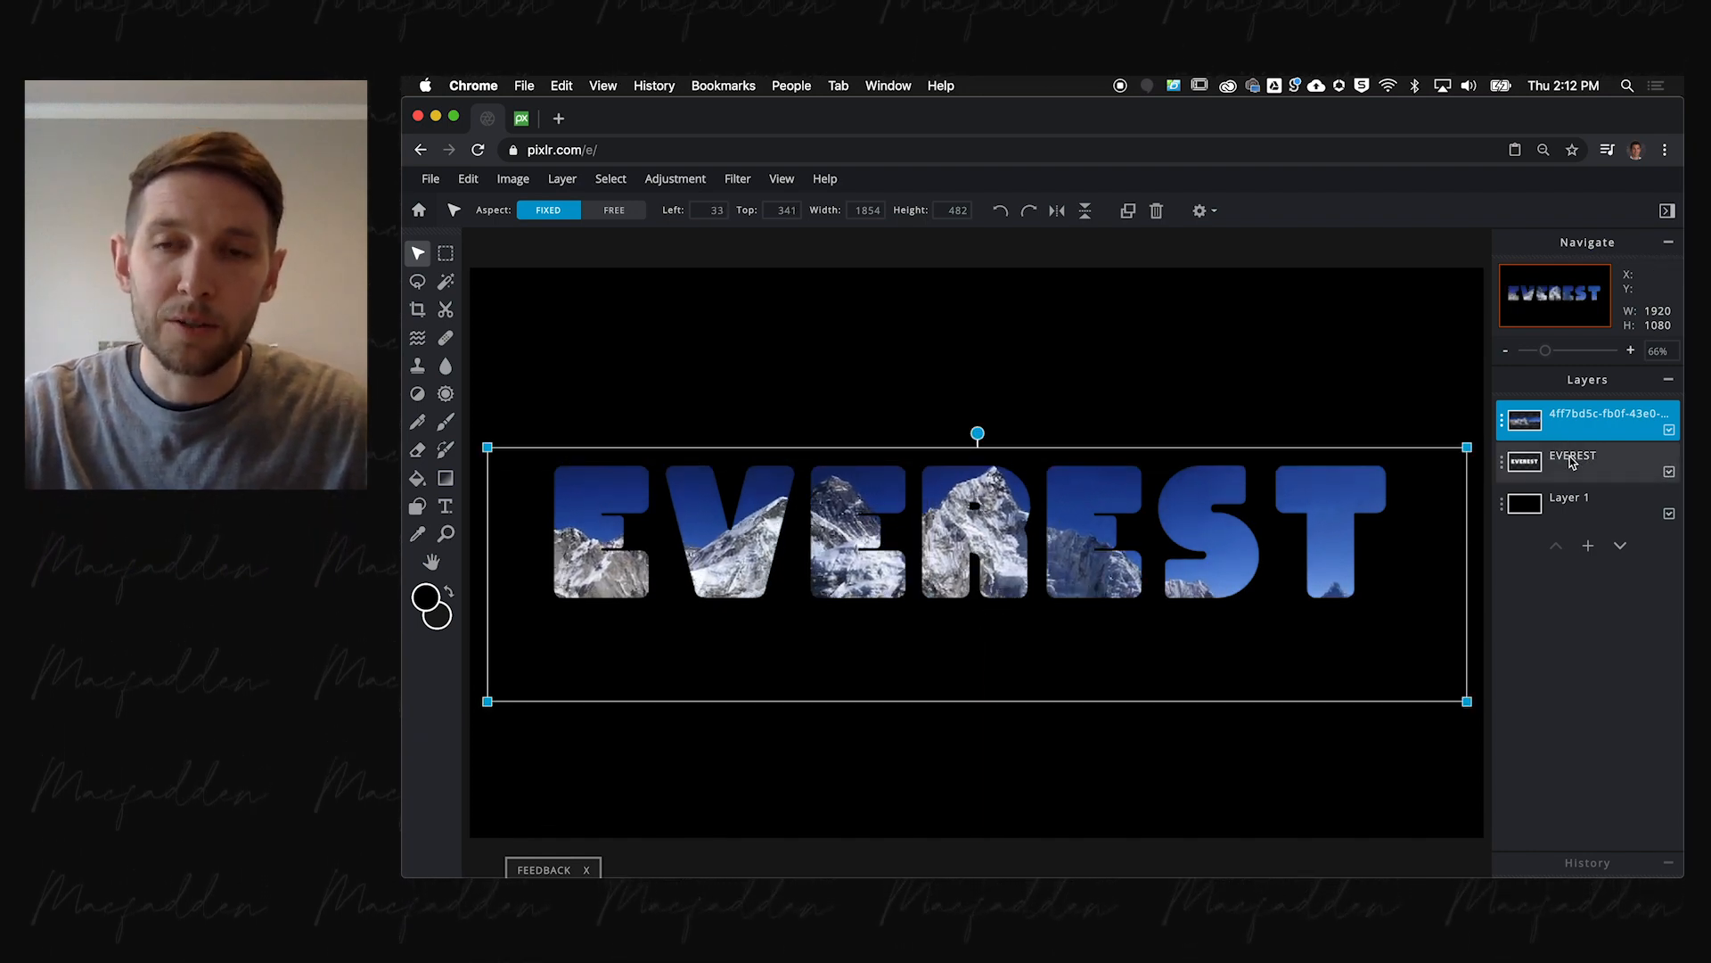
- Duplicate the EVEREST text layer via its settings and hide the original
left_click(1572, 454)
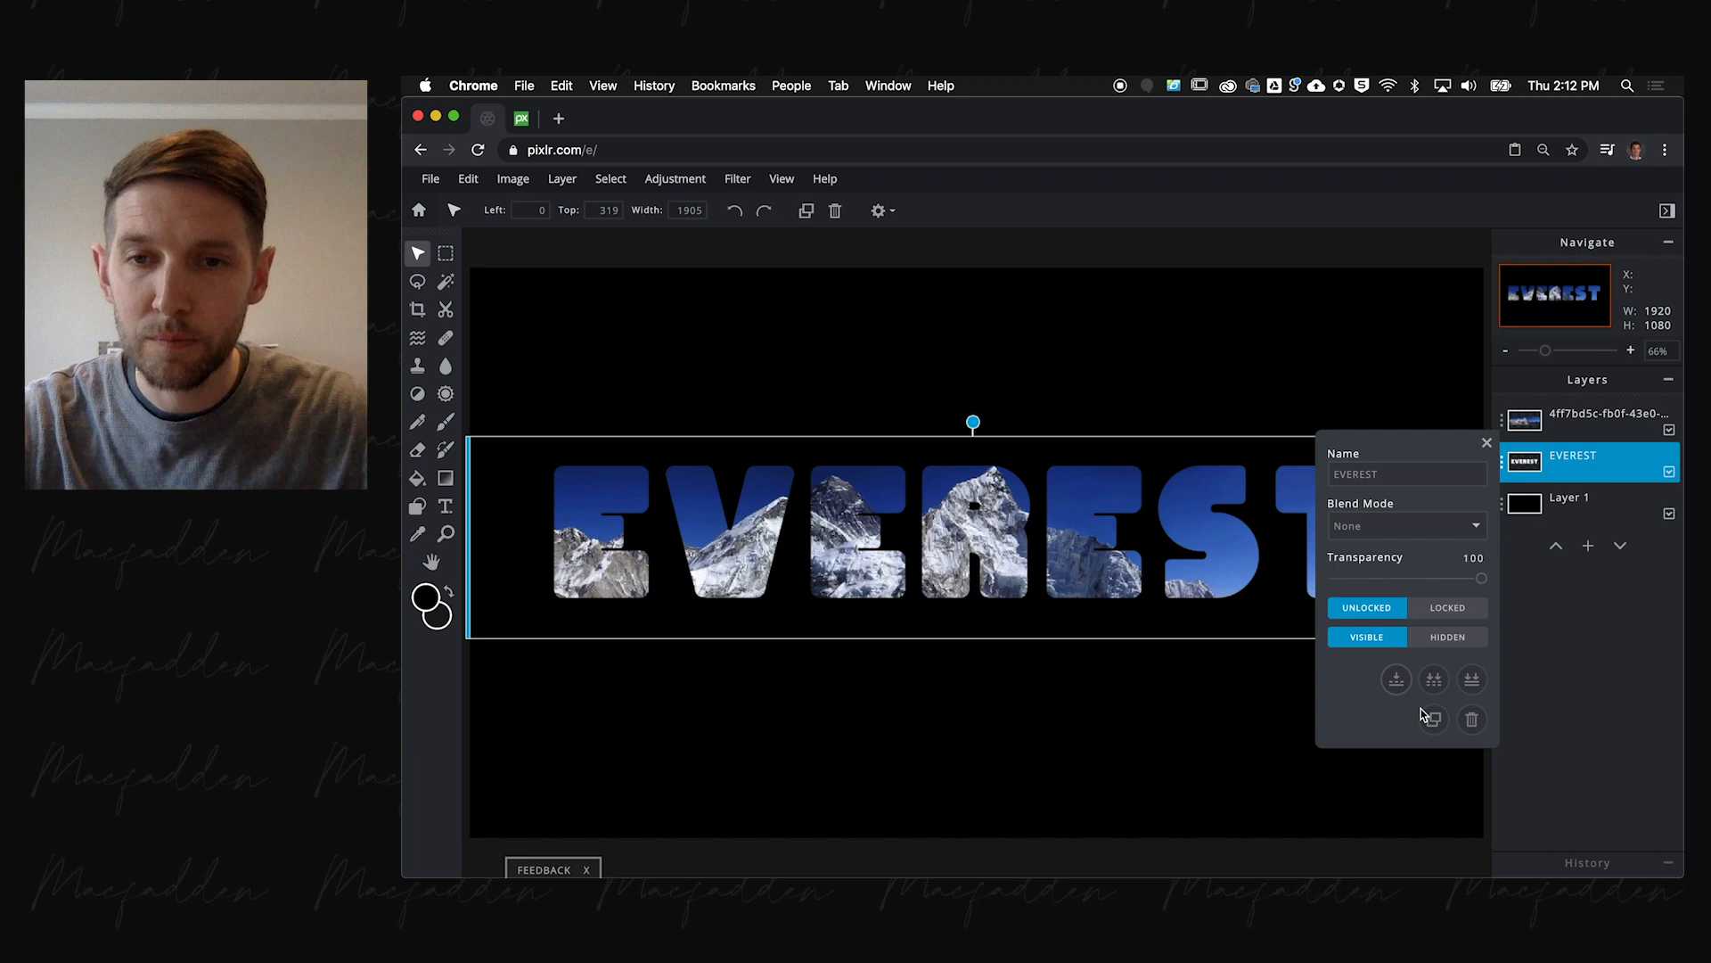
left_click(1431, 719)
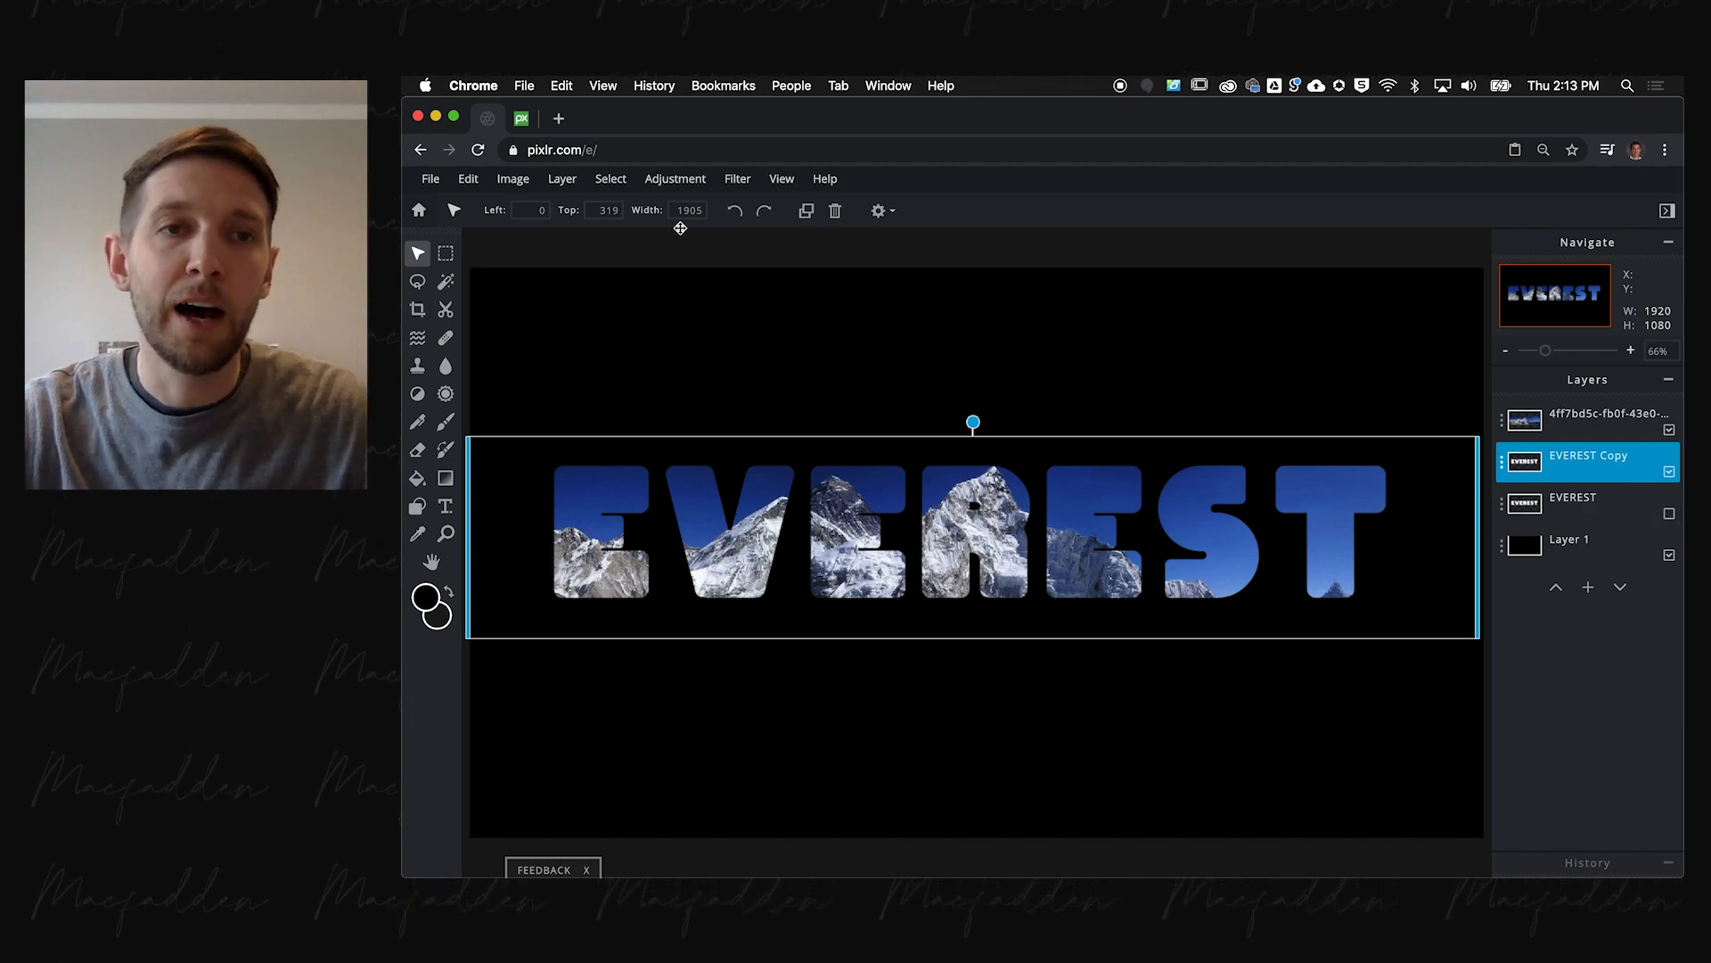
left_click(563, 178)
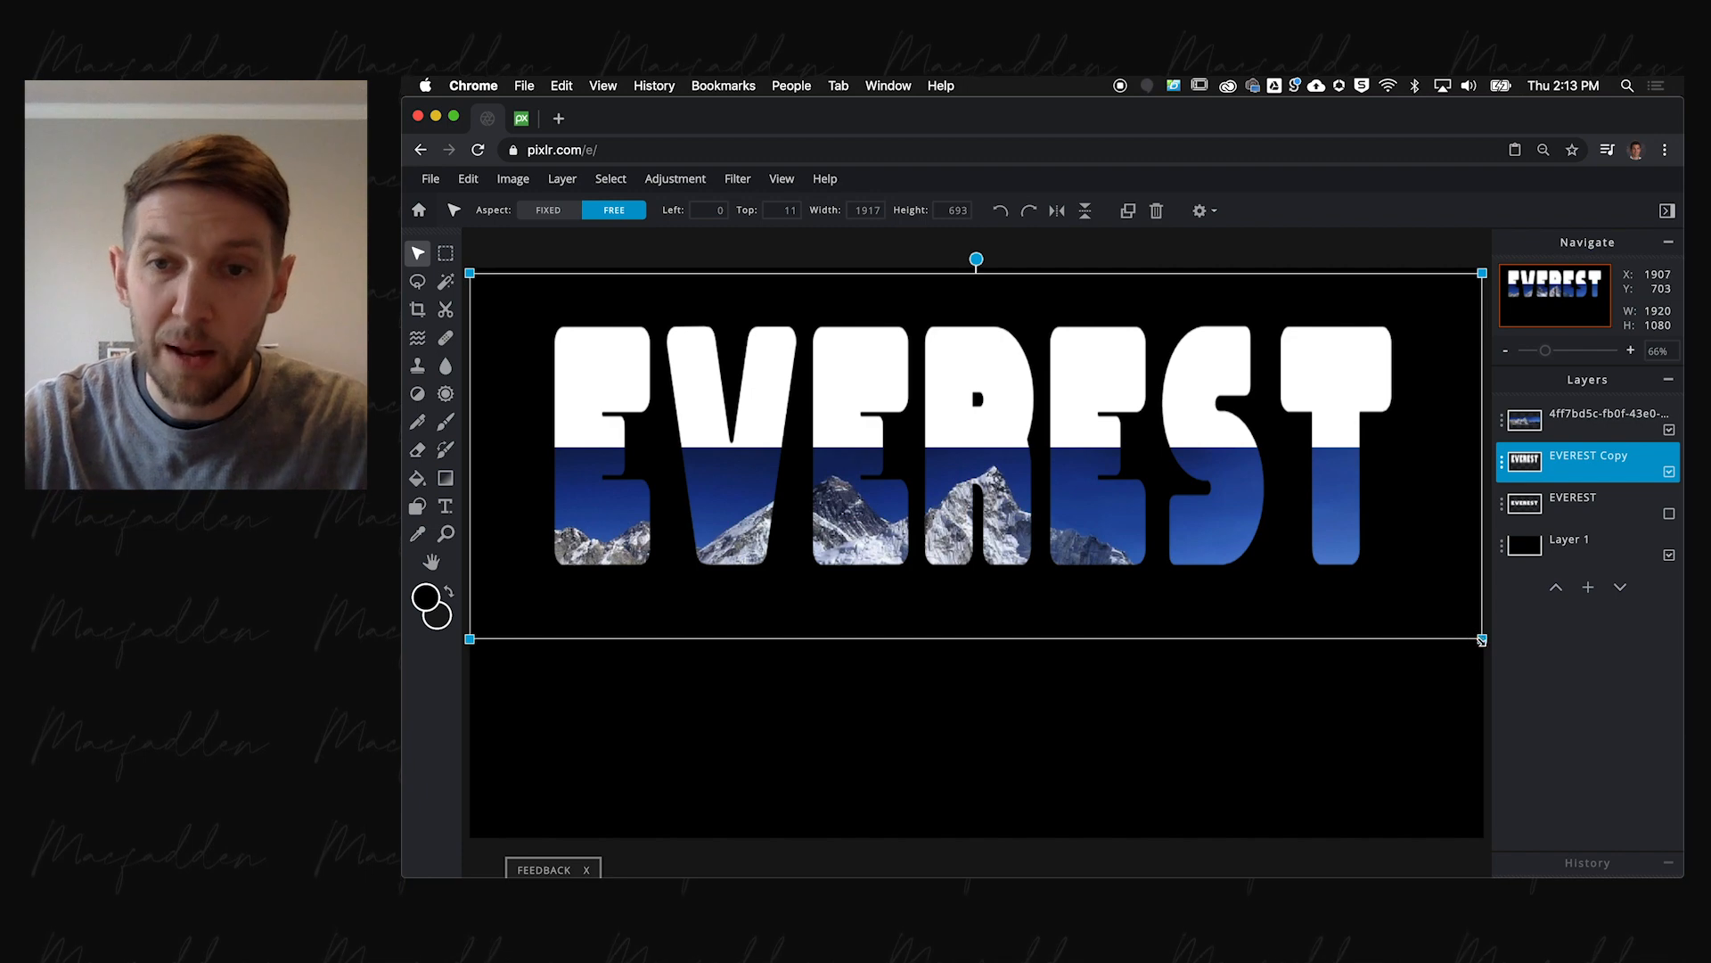
- Stretch EVEREST Copy to full canvas height and scale the photo to fill the tall letters
left_click_drag(1481, 638, 1481, 815)
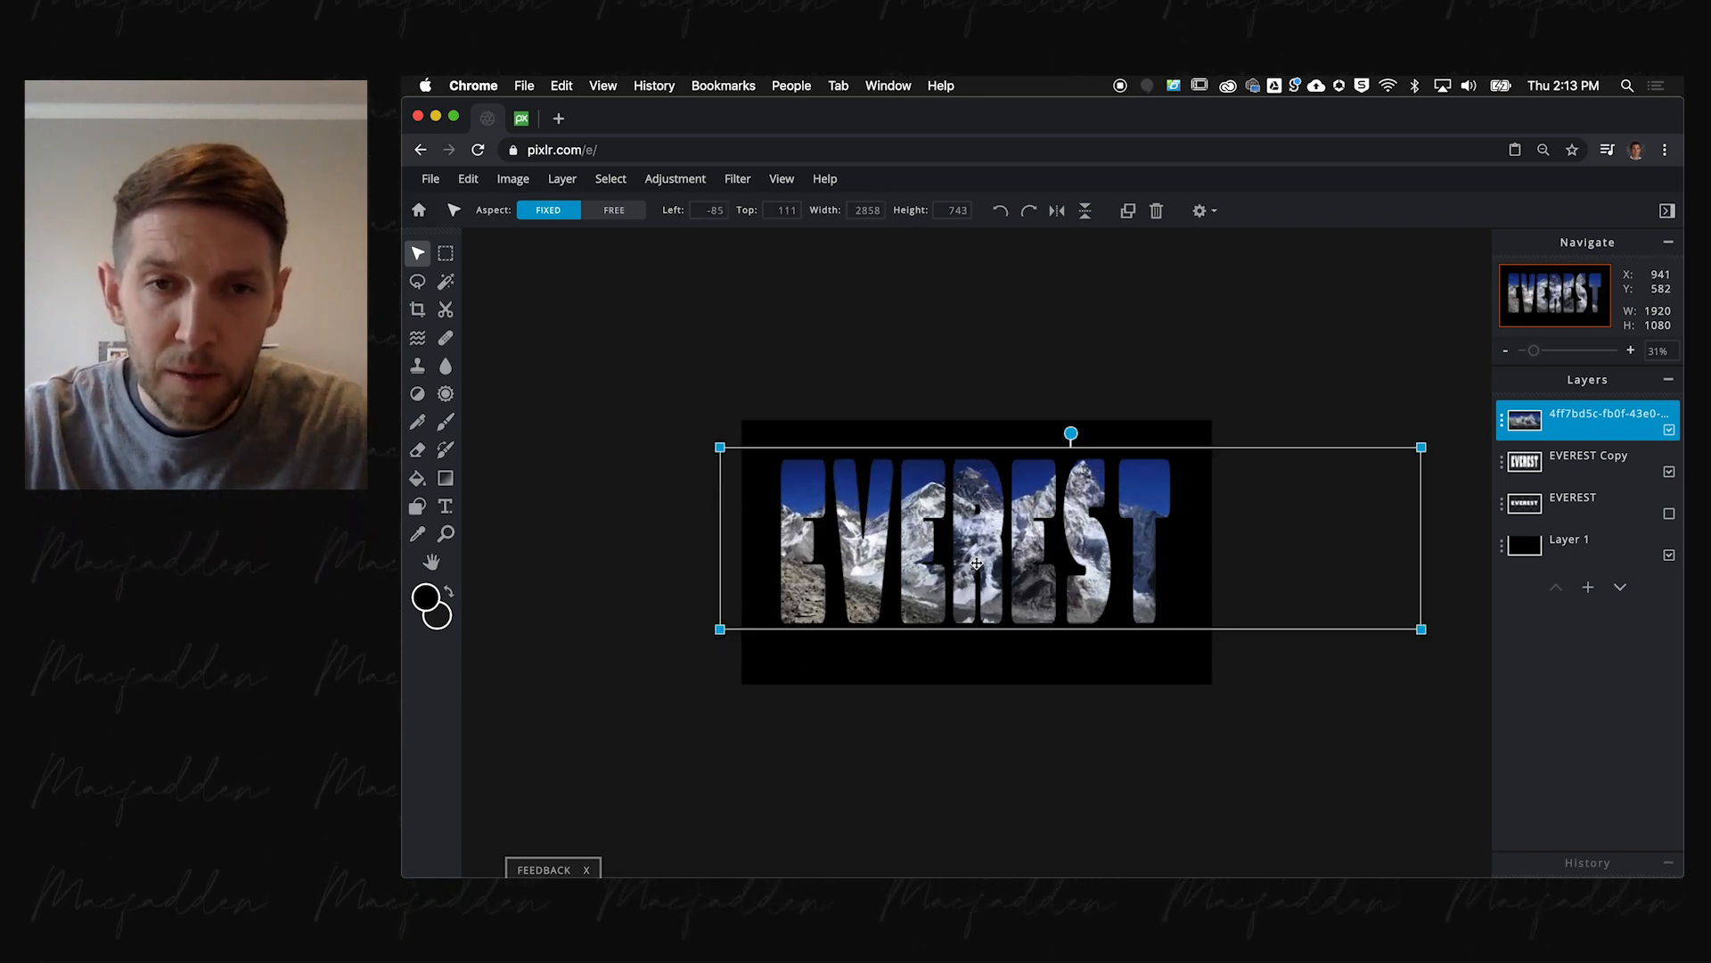
left_click_drag(977, 562, 932, 567)
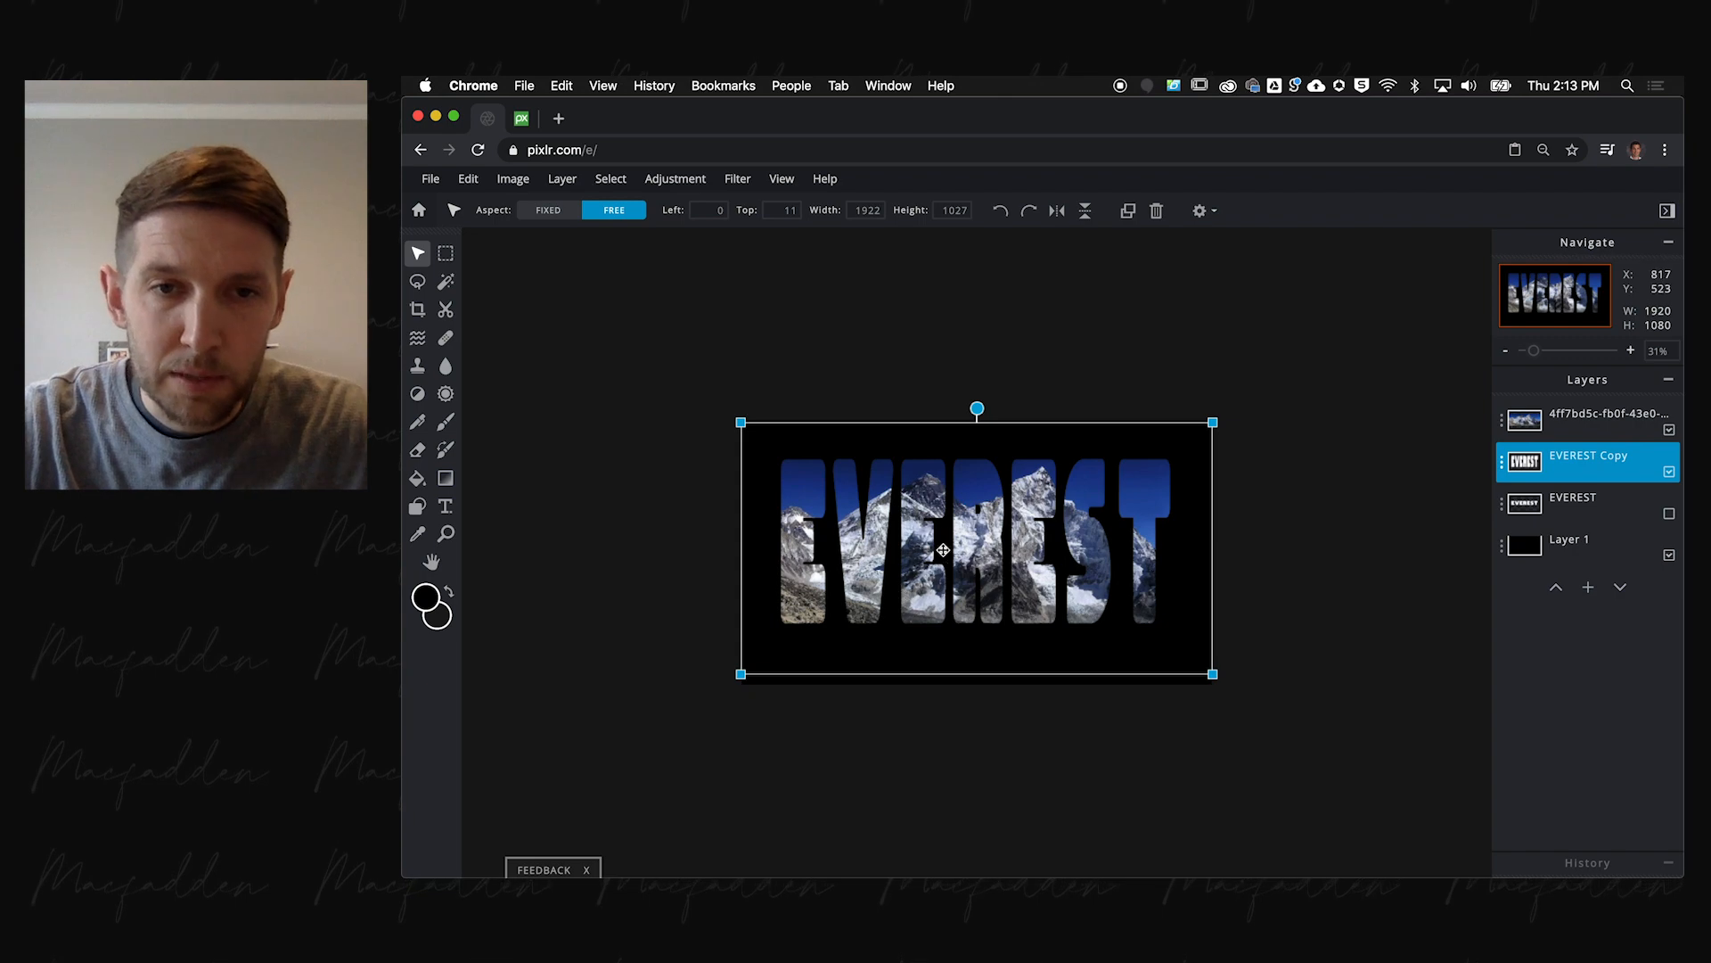
left_click_drag(943, 549, 1087, 590)
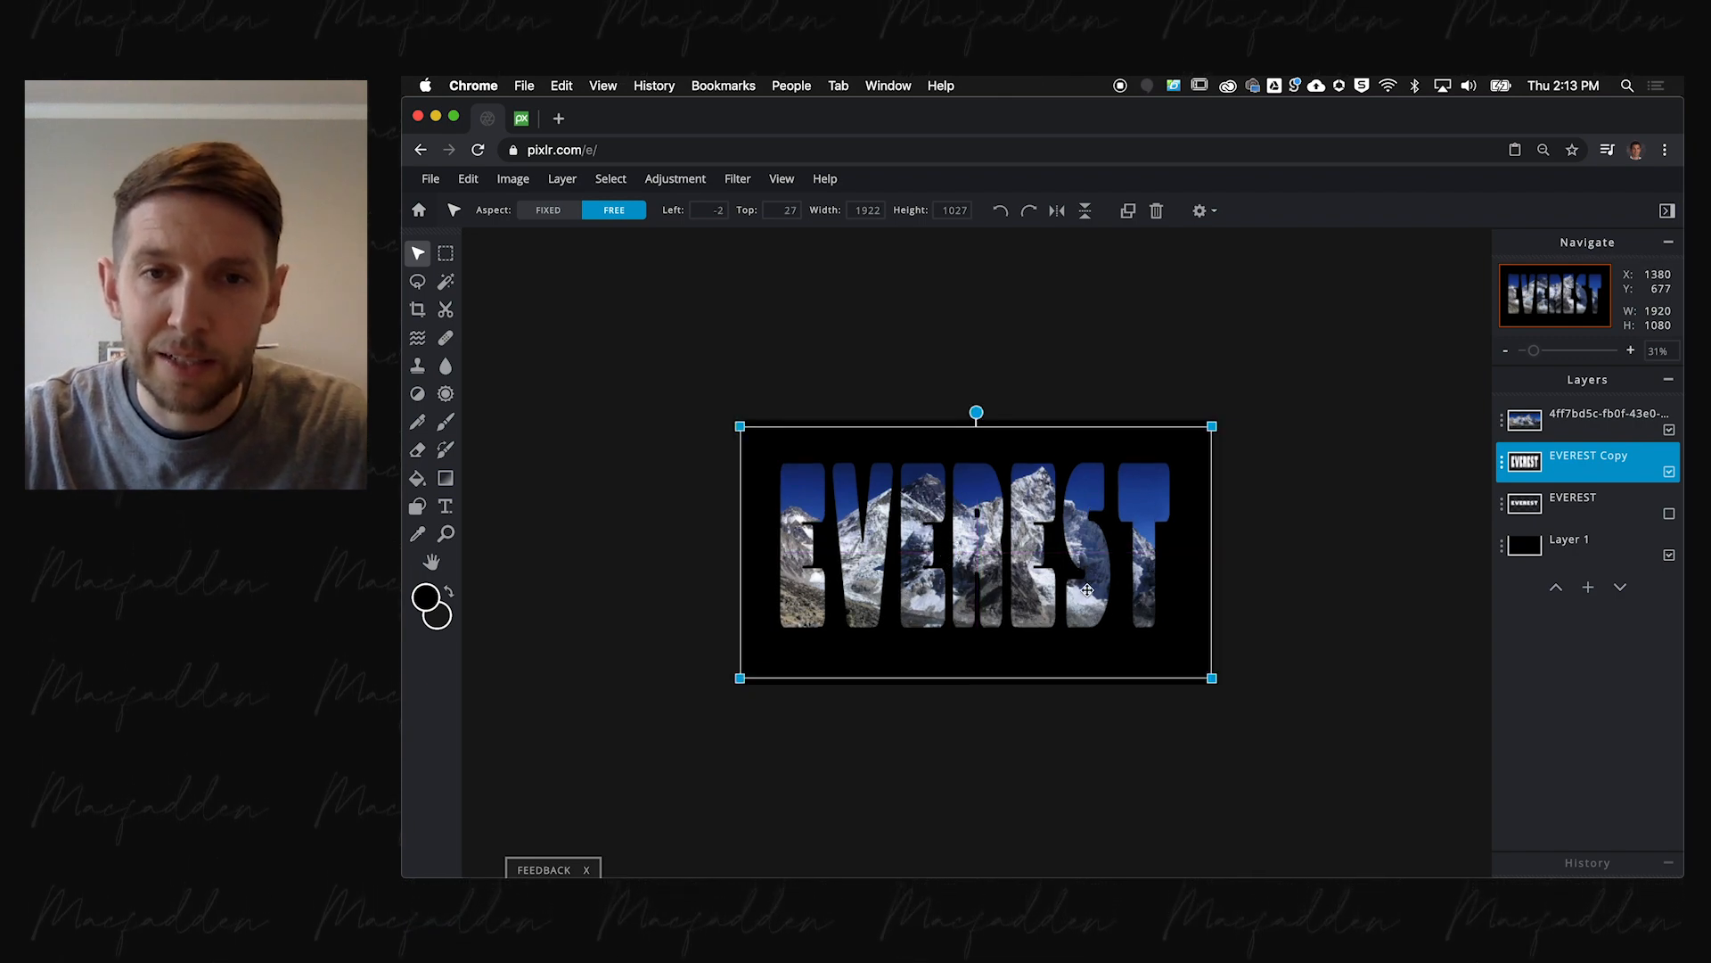